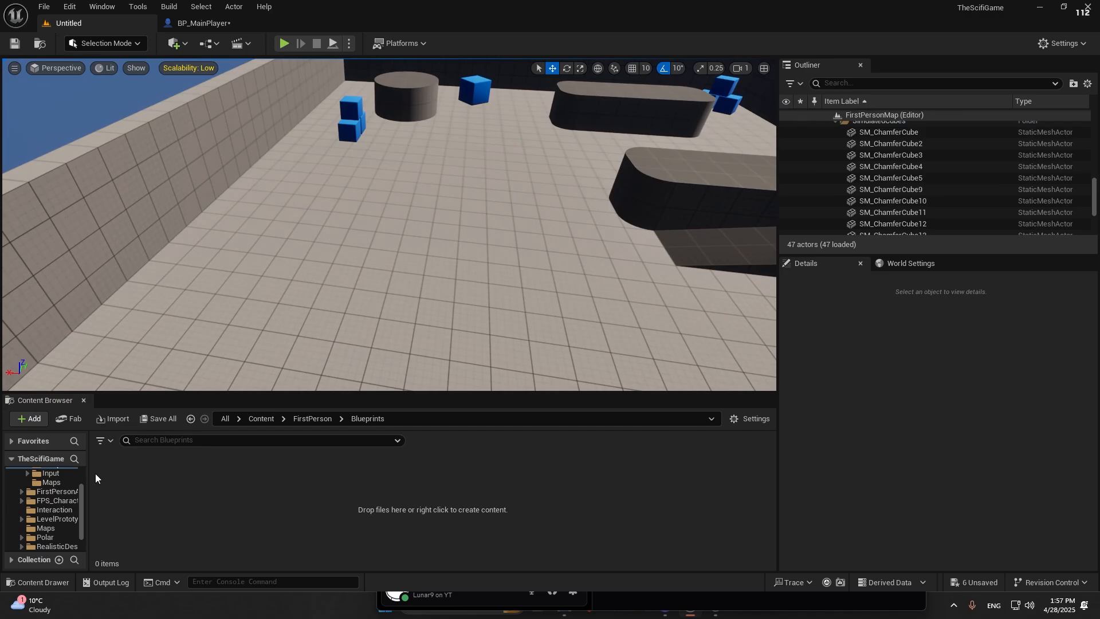
Step: Open the Interaction folder, then open the new AC_Interaction Actor Component blueprint
{"action": "left_click", "coordinate": [54, 491]}
{"action": "type", "text": "AC_Inter"}
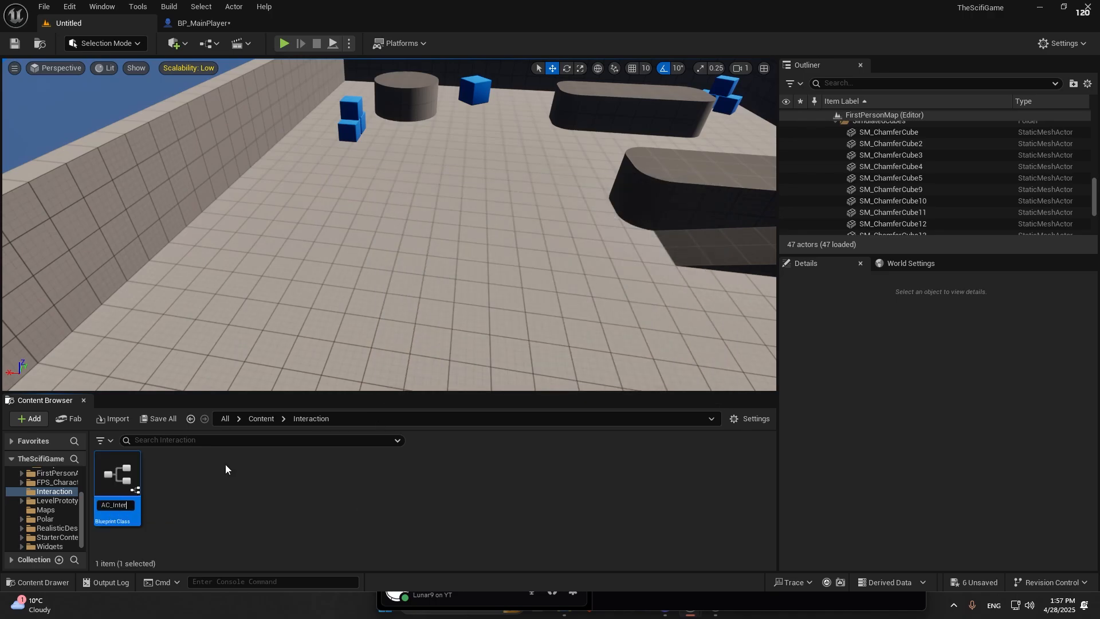
{"action": "double_click", "coordinate": [115, 477]}
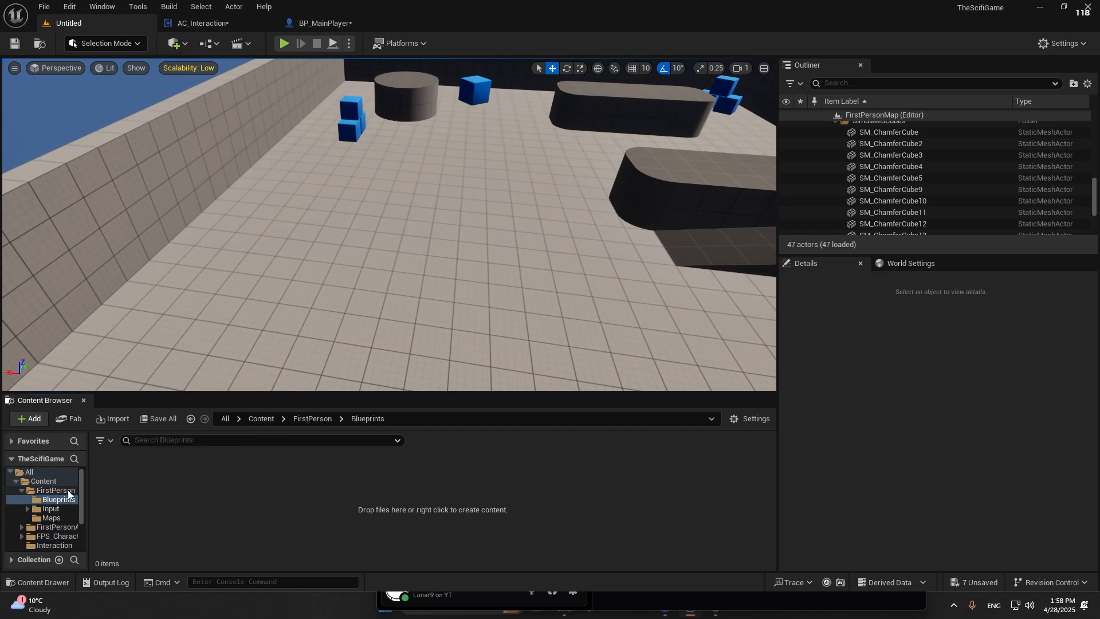
Step: Cut the Range actor variable from BP_MainPlayer and paste it into AC_Interaction
{"action": "left_click", "coordinate": [323, 22]}
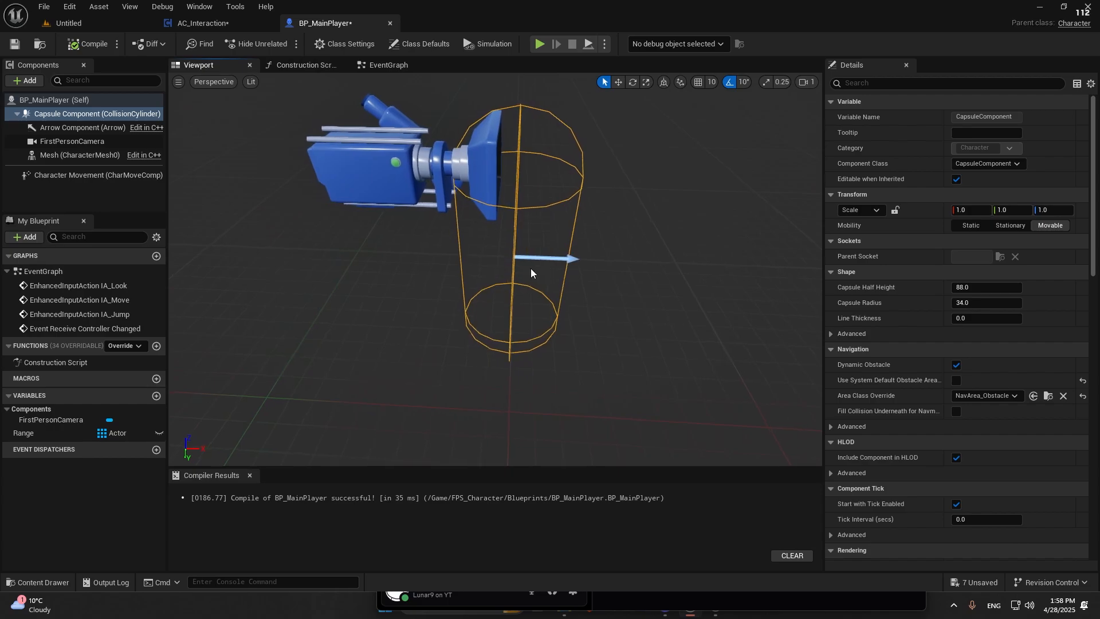
{"action": "scroll", "scroll_direction": "down", "scroll_amount": 3}
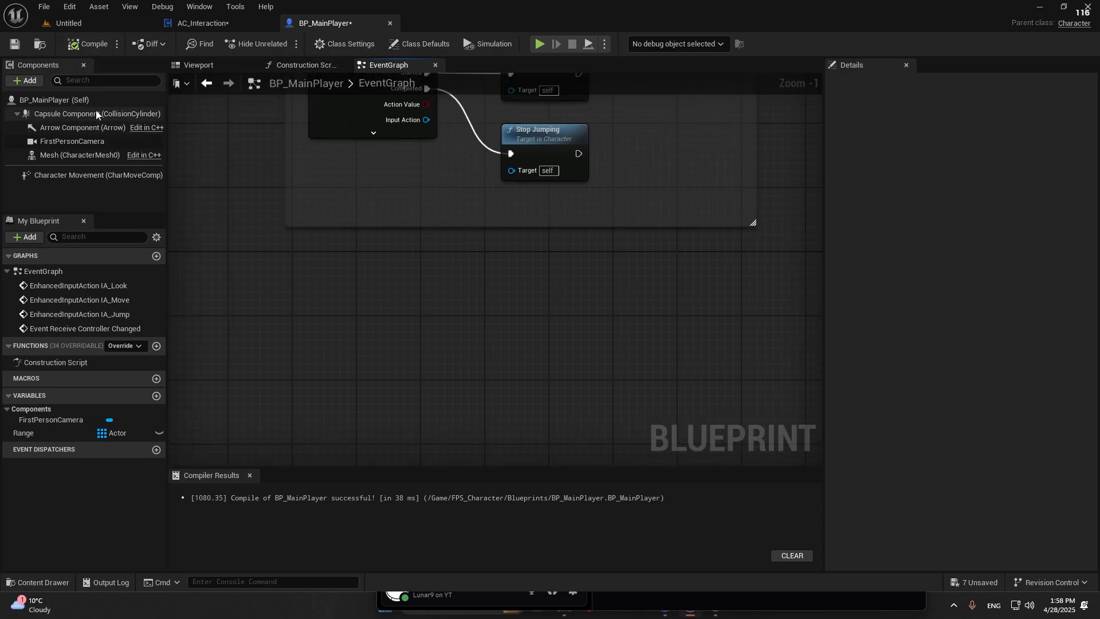
{"action": "left_click", "coordinate": [98, 113]}
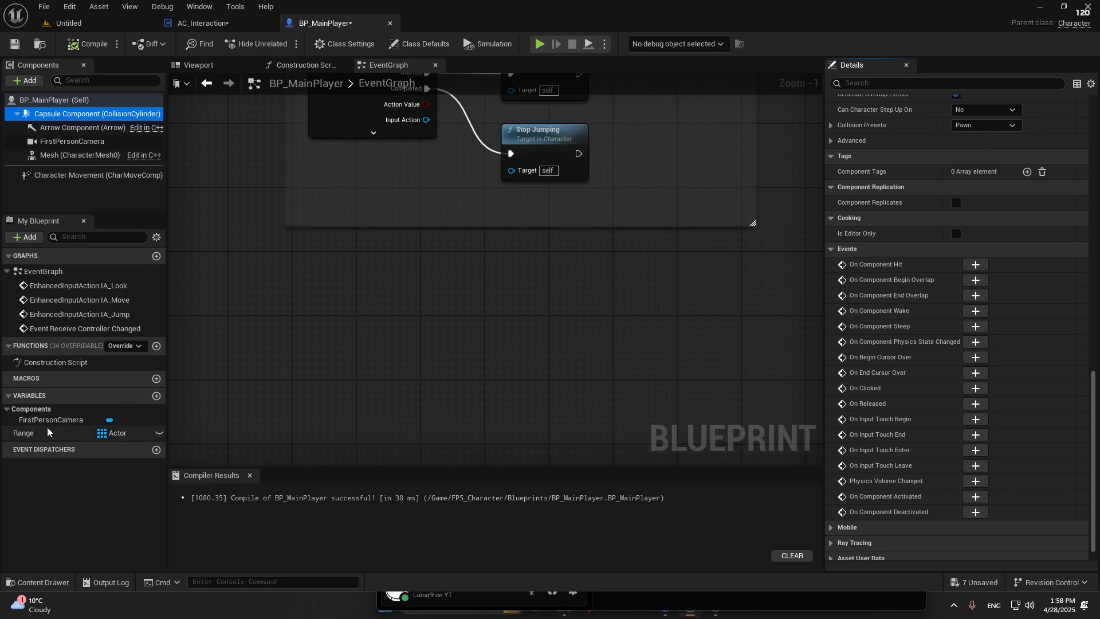
{"action": "left_click", "coordinate": [203, 23]}
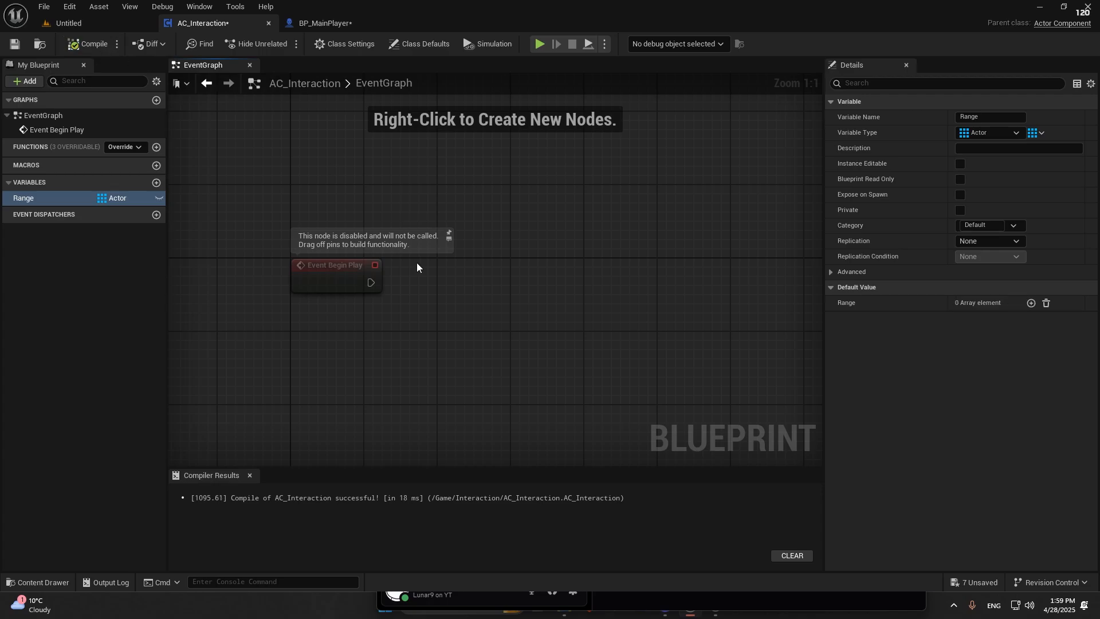
Step: Wire Event Begin Play into Cast To Character on Get Owner, checking BP_MainPlayer's parent class
{"action": "right_click", "coordinate": [417, 266]}
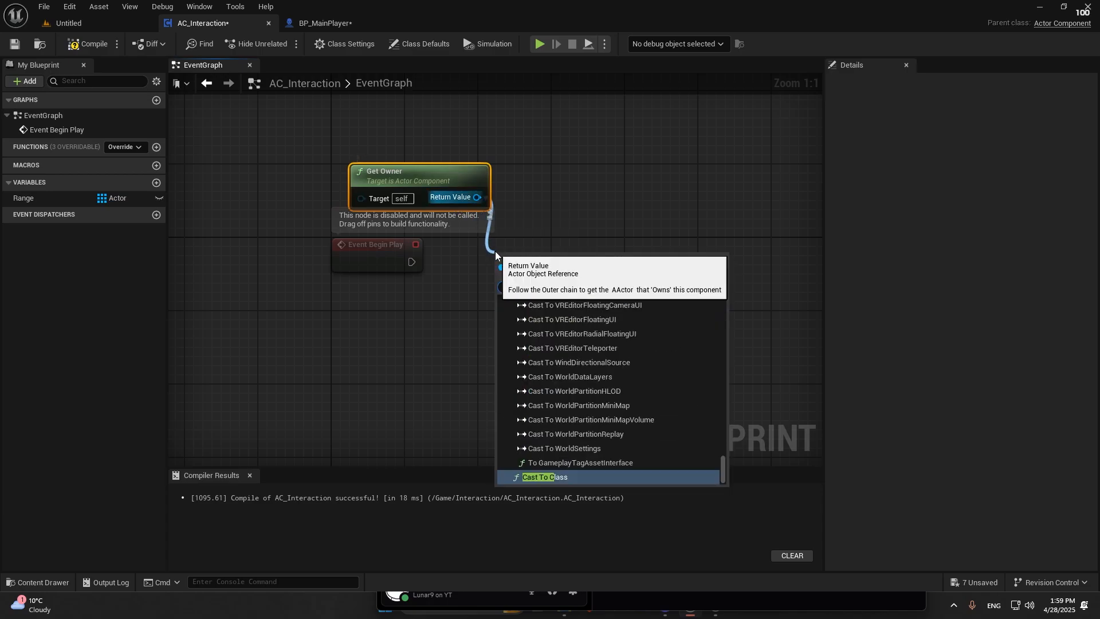
{"action": "left_click", "coordinate": [544, 476]}
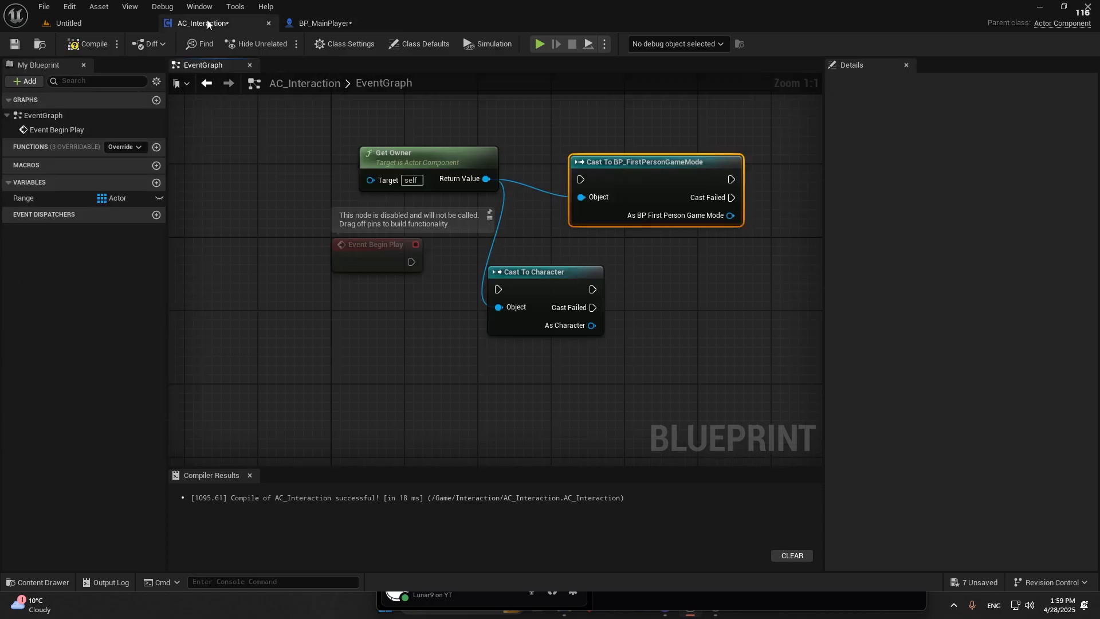
{"action": "mouse_move", "coordinate": [533, 86]}
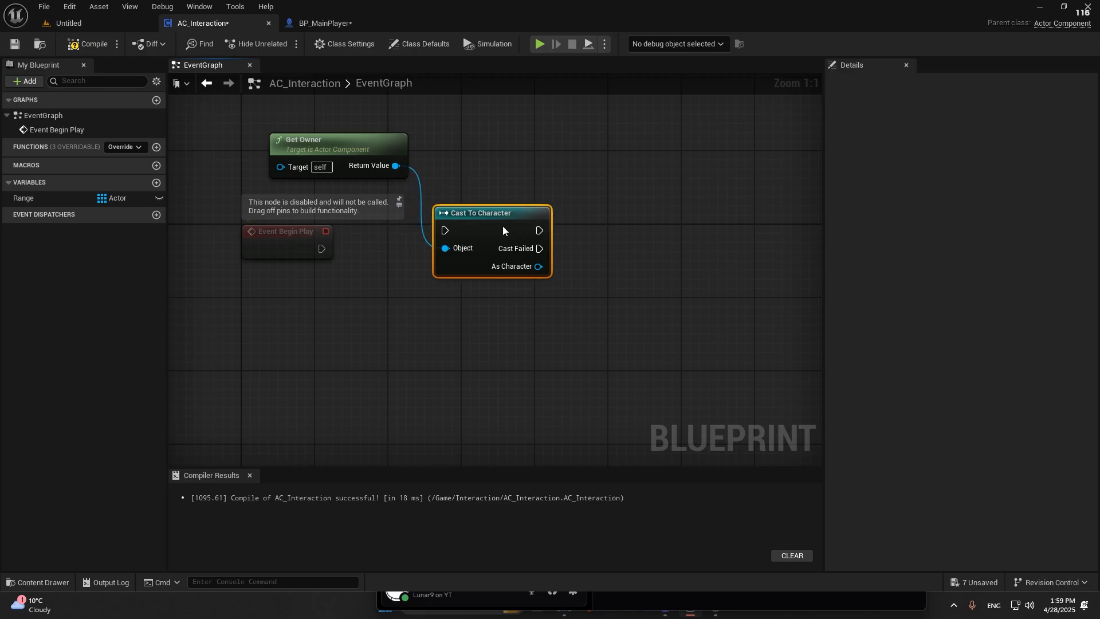
{"action": "left_click_drag", "start_coordinate": [491, 212], "coordinate": [434, 230]}
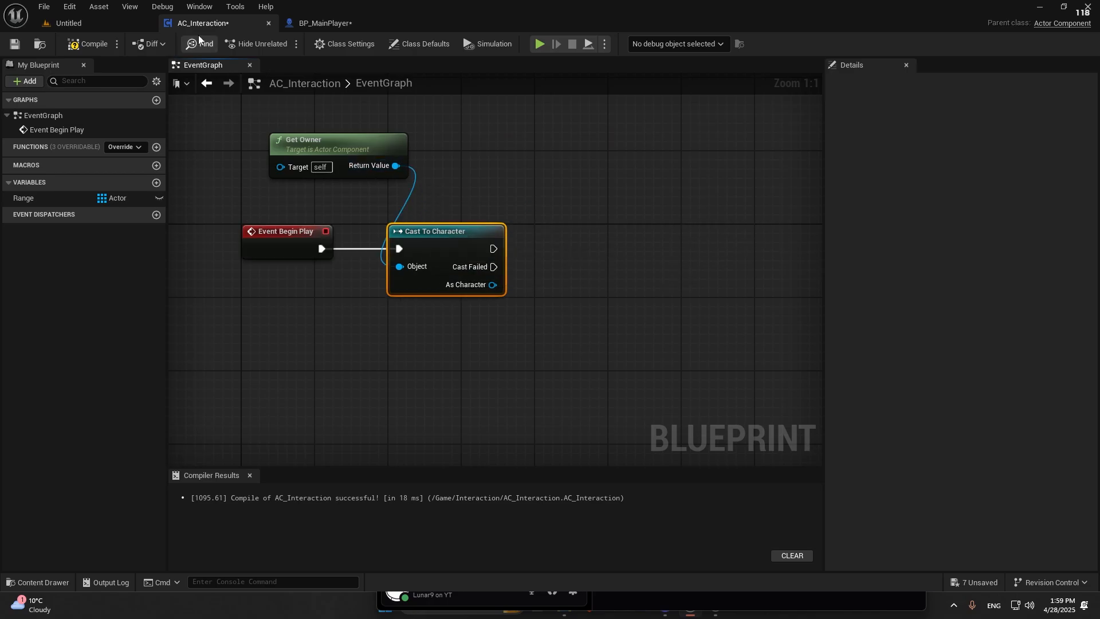
{"action": "left_click", "coordinate": [323, 23]}
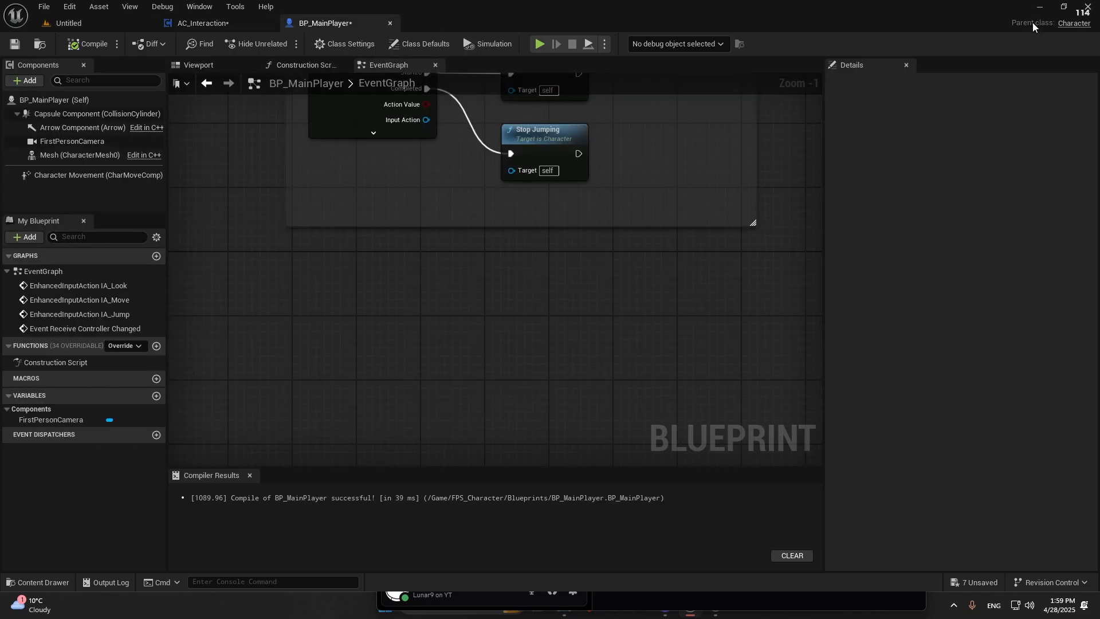
{"action": "mouse_move", "coordinate": [1072, 23]}
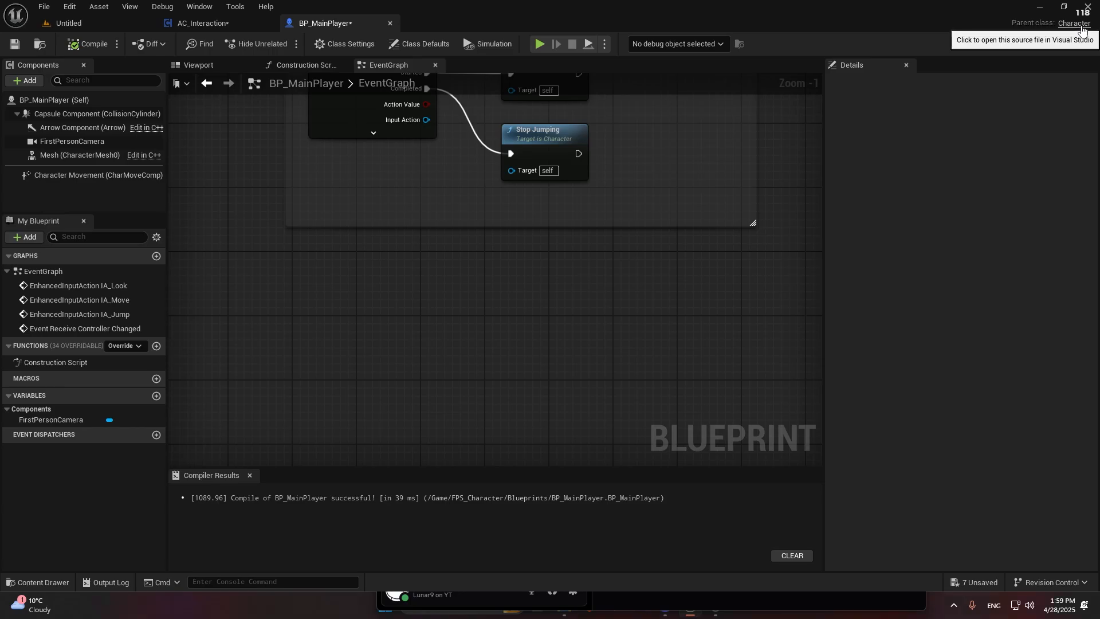
{"action": "left_click", "coordinate": [204, 22]}
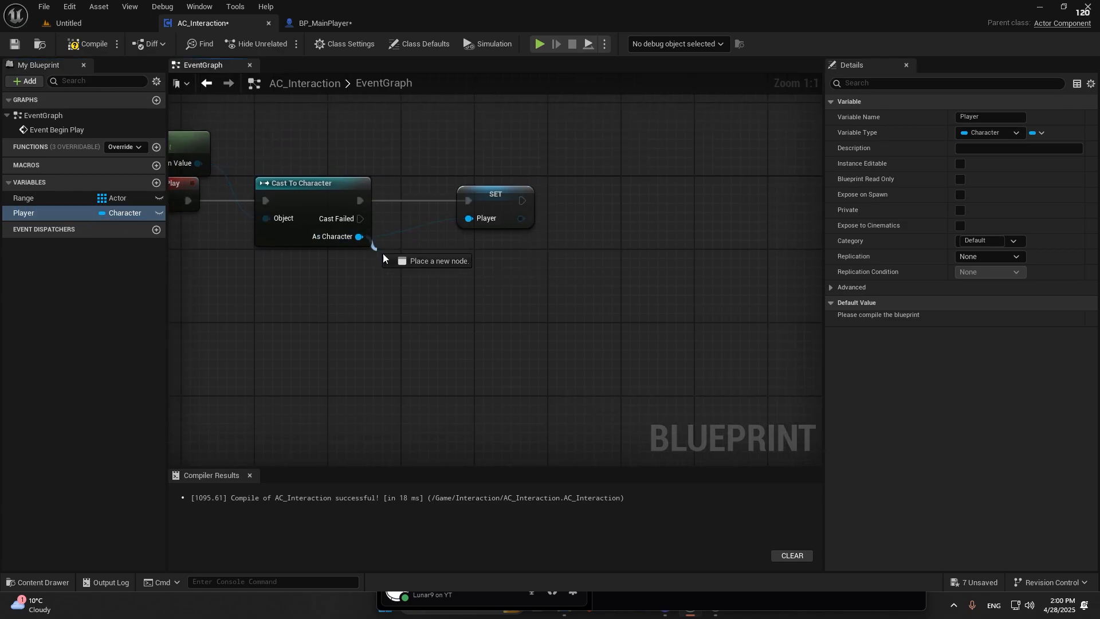
Step: Store As Character as Player and get its Capsule Component, checking BP_MainPlayer's components
{"action": "type", "text": "get caps"}
{"action": "type", "text": "event bind"}
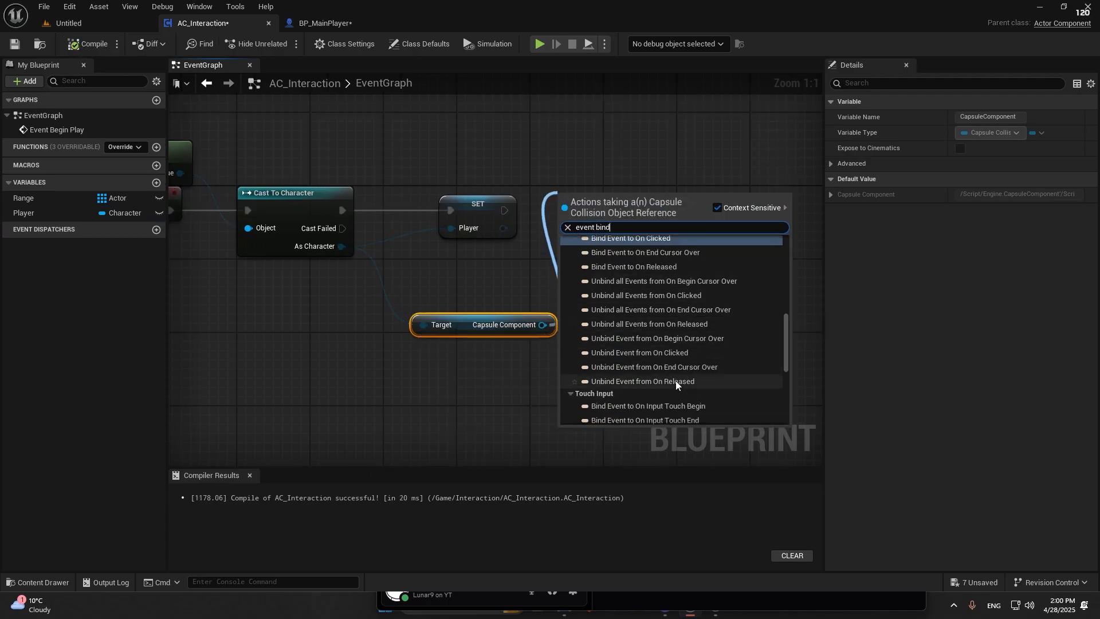
{"action": "left_click", "coordinate": [323, 22]}
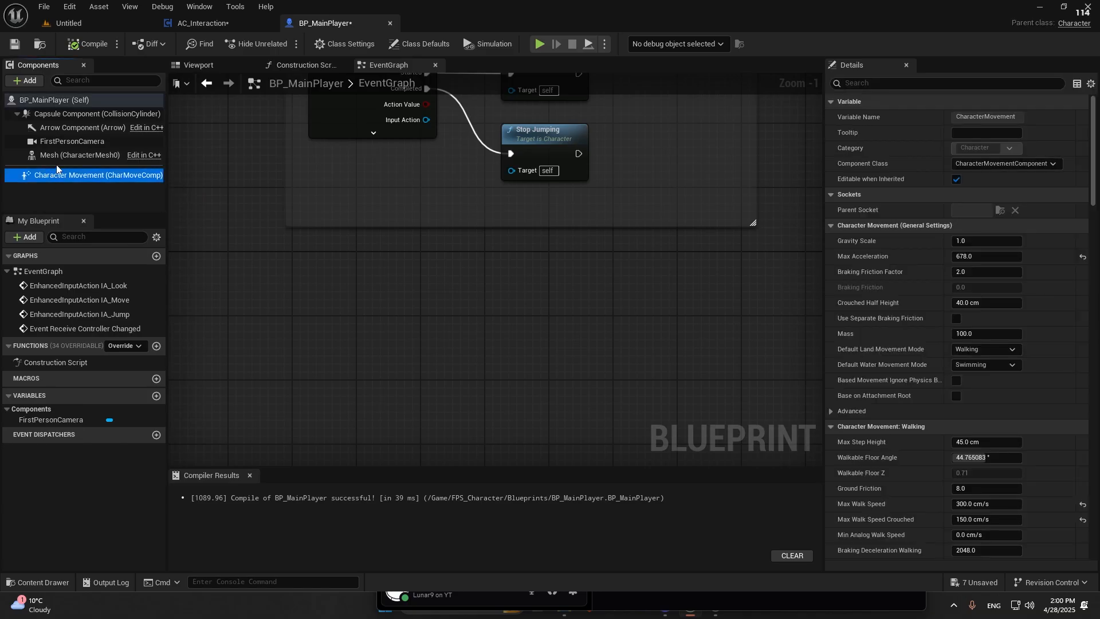
{"action": "left_click", "coordinate": [419, 44]}
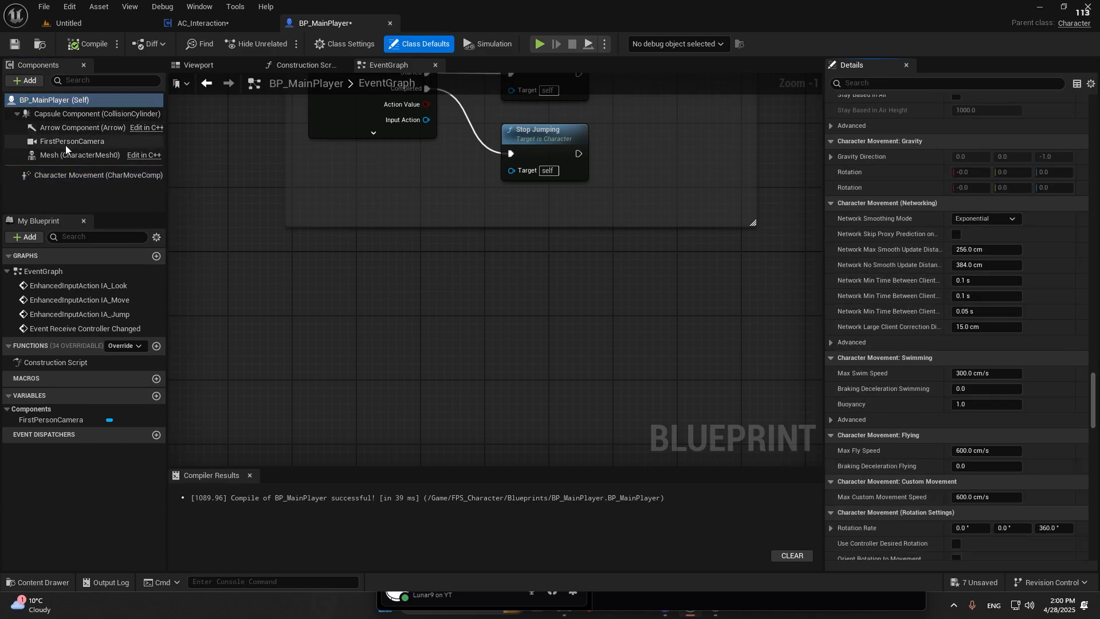
{"action": "left_click", "coordinate": [97, 113]}
{"action": "type", "text": "ev"}
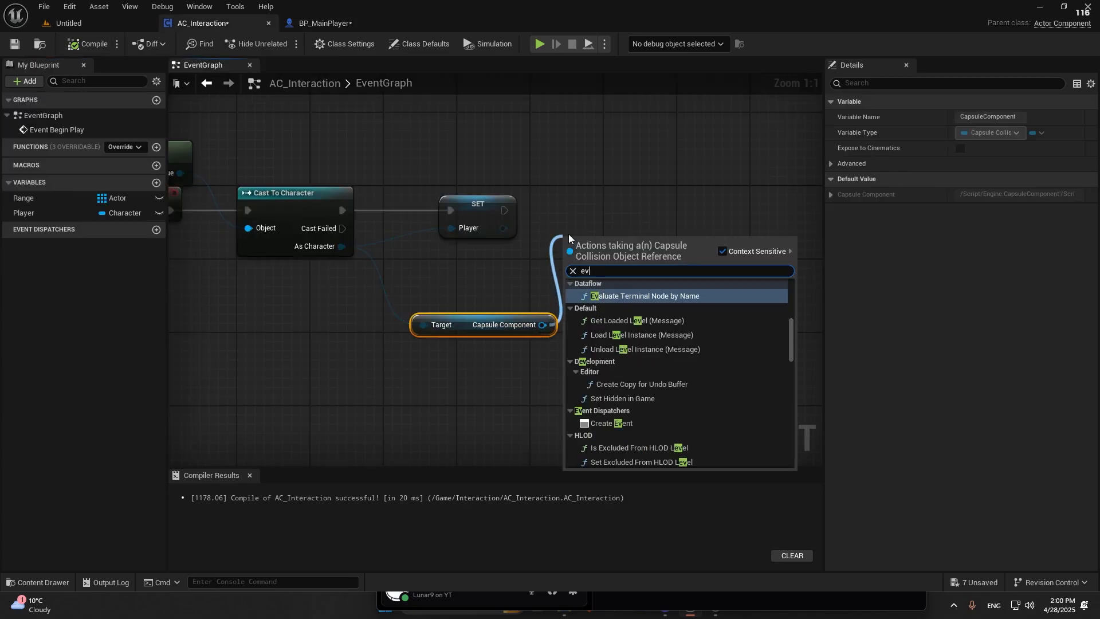
Step: Bind the capsule's On Component Begin Overlap to a new custom event named BeginOverlap
{"action": "left_click", "coordinate": [643, 296]}
{"action": "type", "text": "cus"}
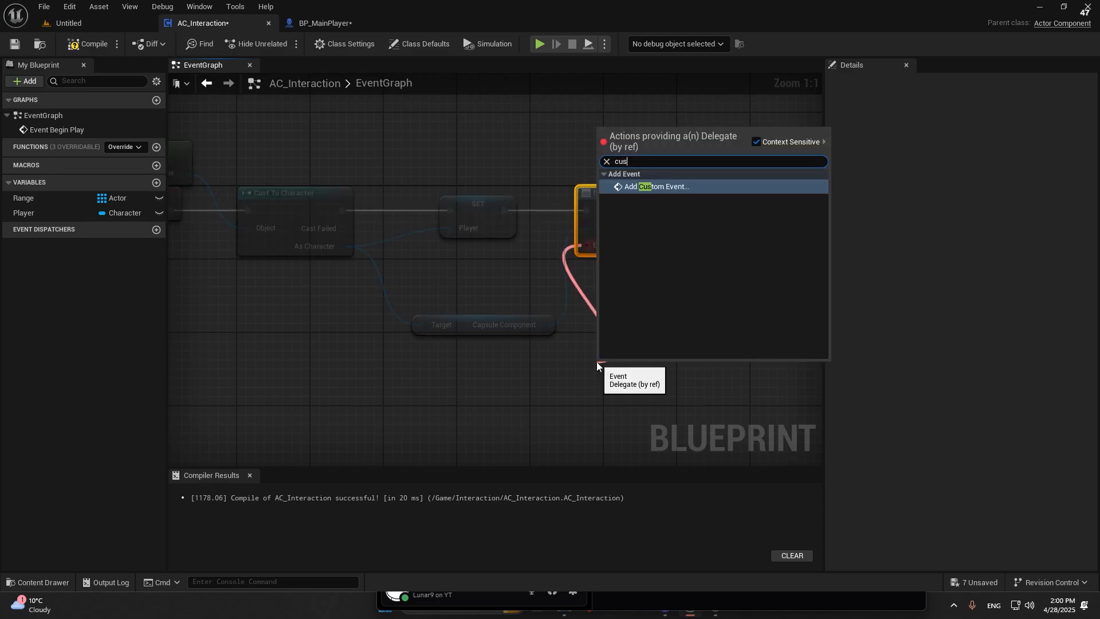
{"action": "left_click", "coordinate": [658, 187]}
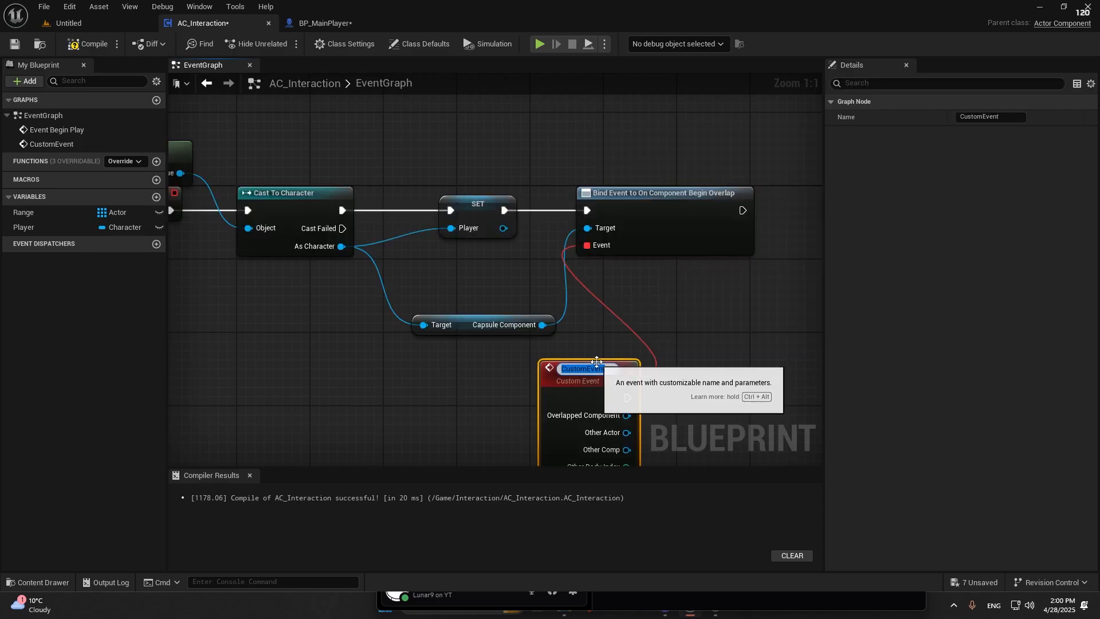
{"action": "type", "text": "BeginOverlap"}
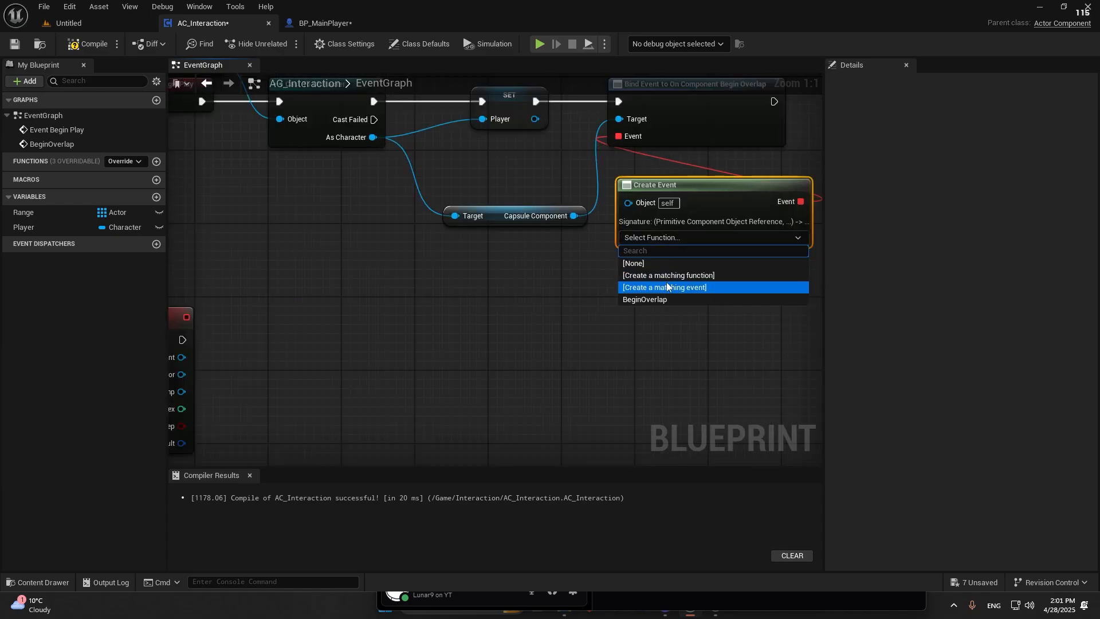
Step: Point Create Event at BeginOverlap, then bind capsule End Overlap to custom event EnbOverlap
{"action": "left_click", "coordinate": [643, 299]}
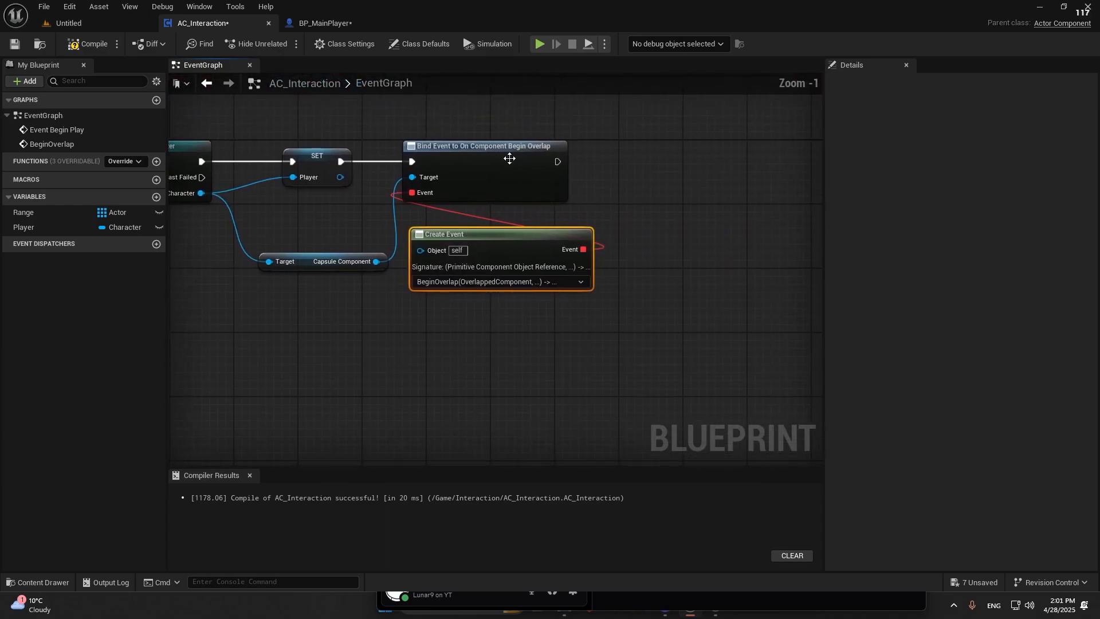
{"action": "left_click_drag", "start_coordinate": [582, 249], "coordinate": [662, 225]}
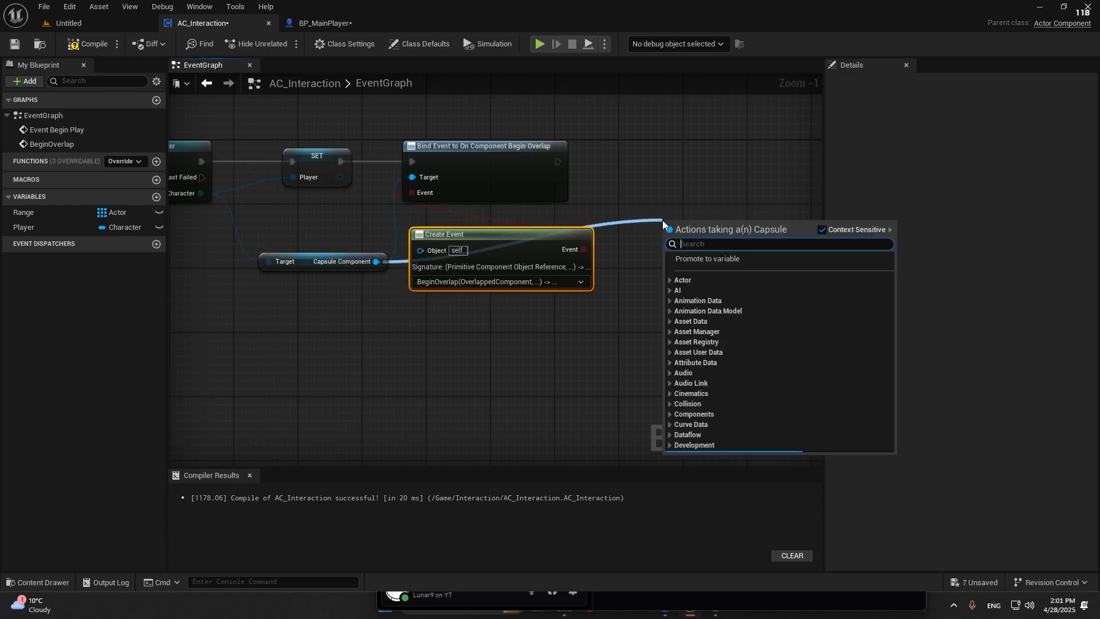
{"action": "type", "text": "e"}
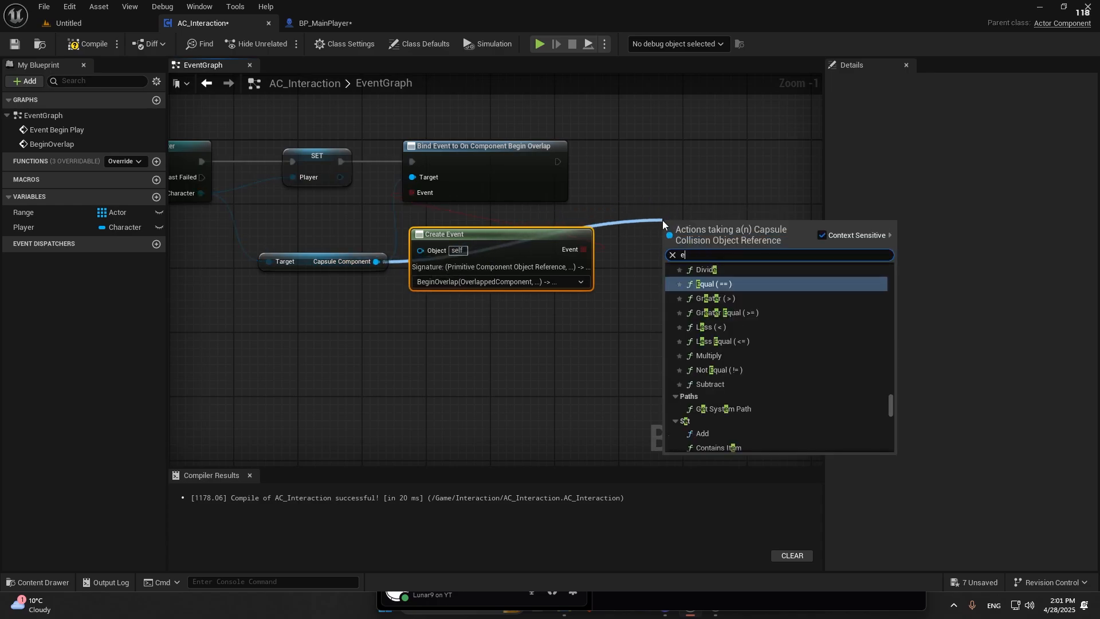
{"action": "type", "text": "nd over lap"}
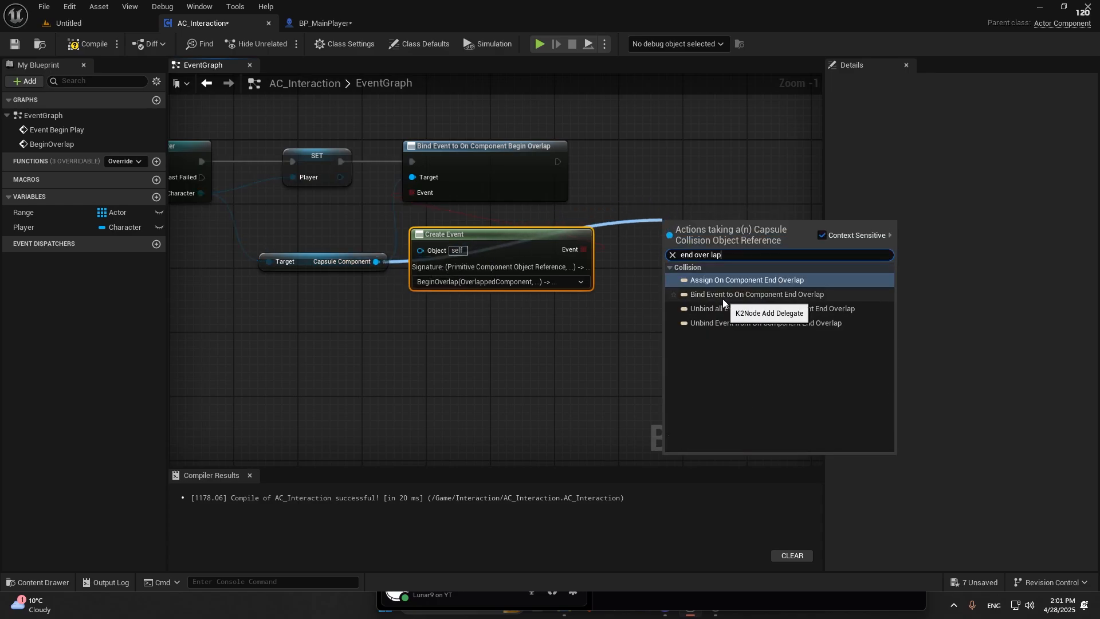
{"action": "left_click", "coordinate": [756, 294]}
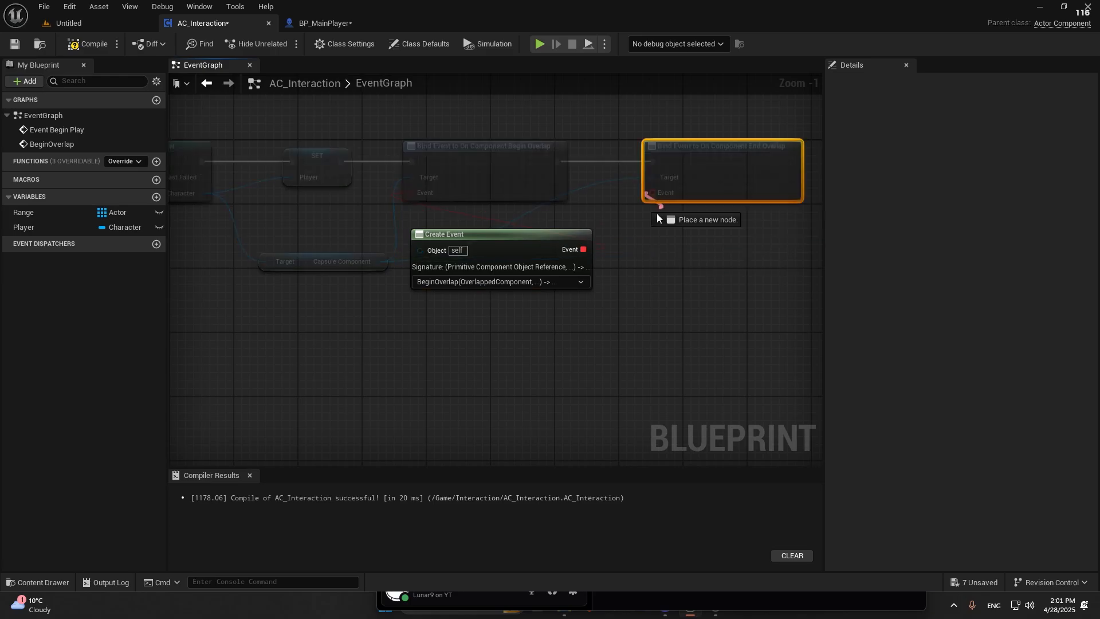
{"action": "left_click", "coordinate": [498, 281]}
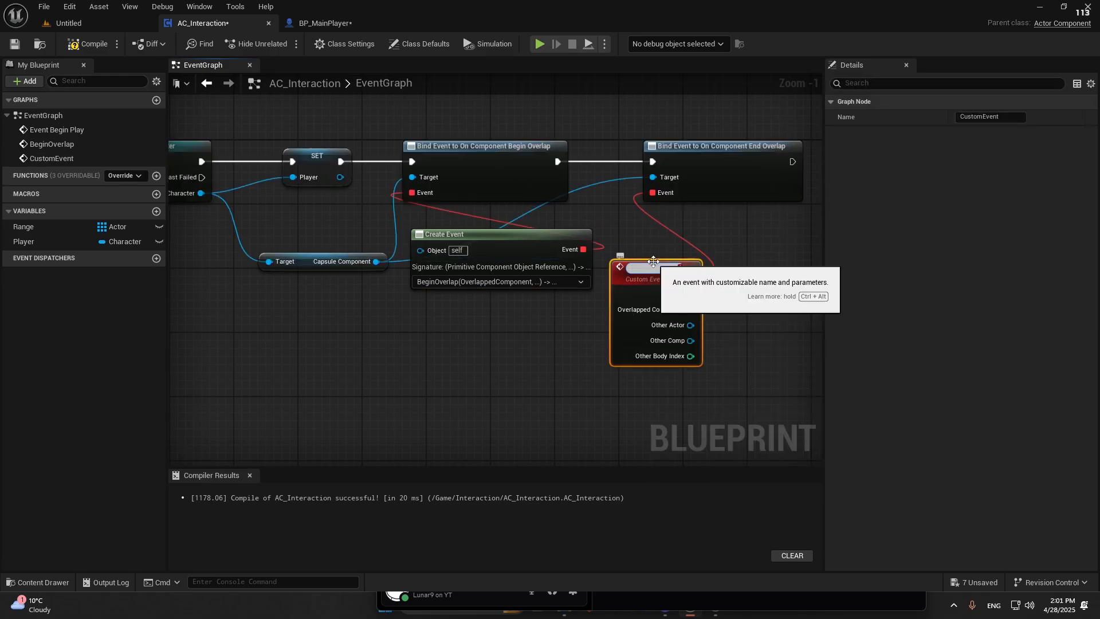
{"action": "type", "text": "EnbOverlap"}
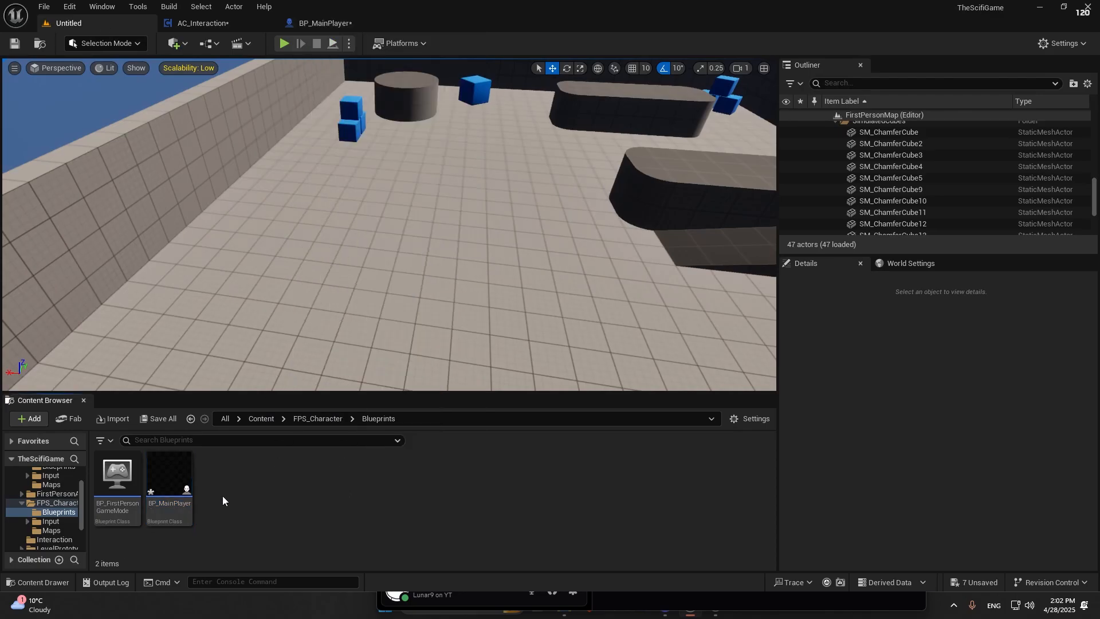
Step: Add a Sphere Collision component to BP_MainItem and attach it under StaticMesh
{"action": "left_click", "coordinate": [29, 419]}
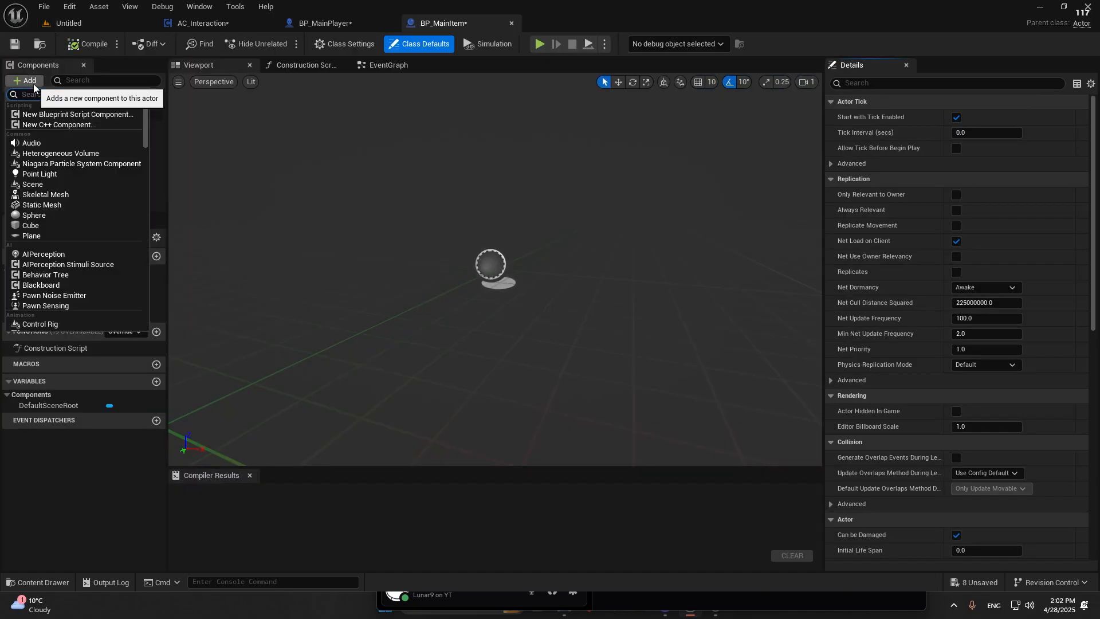
{"action": "type", "text": "cap"}
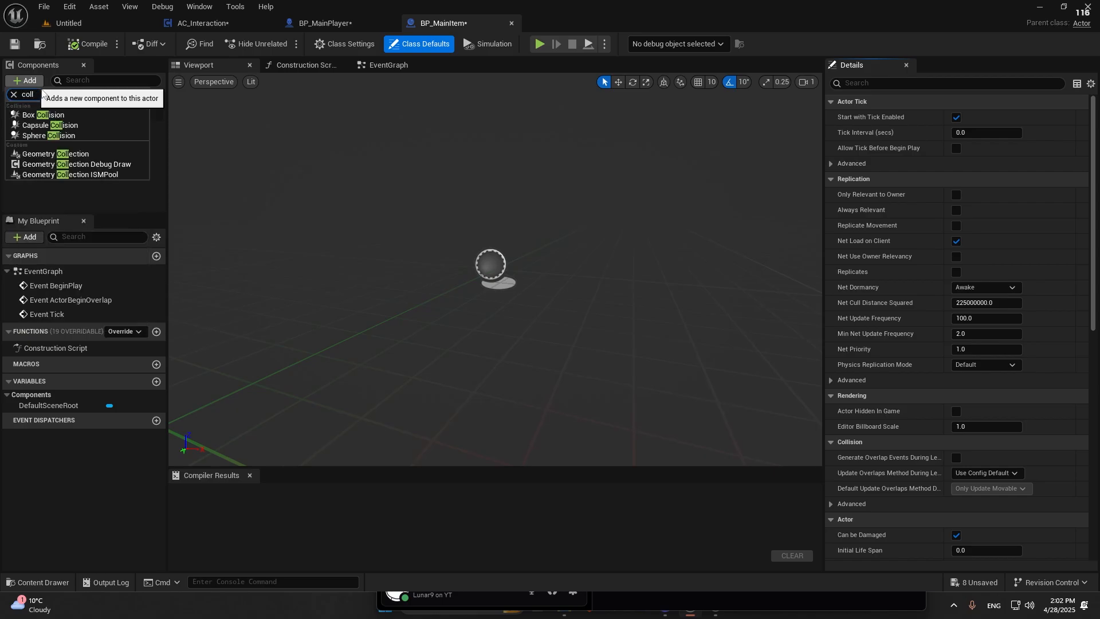
{"action": "left_click", "coordinate": [50, 135]}
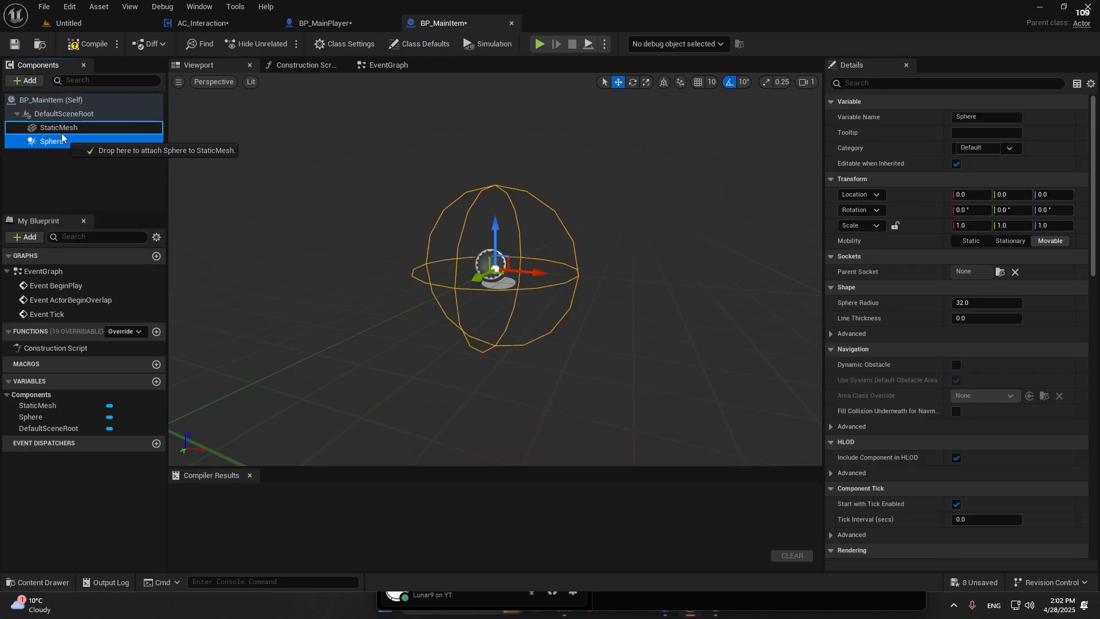
{"action": "left_click", "coordinate": [303, 65]}
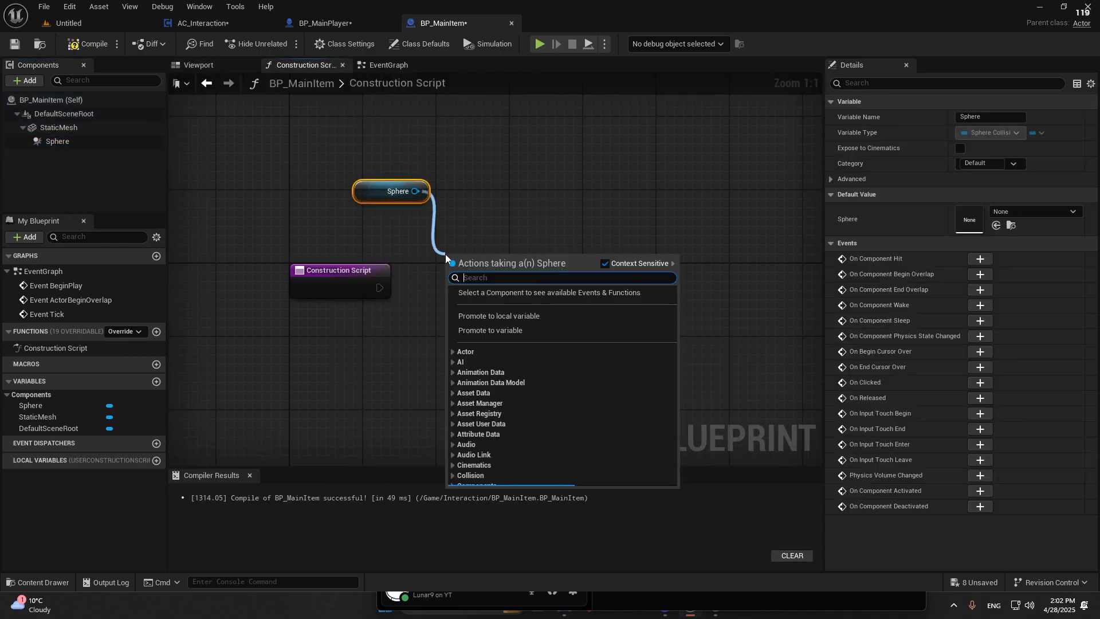
Step: Add Set Sphere Radius and Set Static Mesh nodes driven by instance-editable In Sphere Radius and Mesh variables
{"action": "type", "text": "set exten"}
{"action": "type", "text": "sphere radius"}
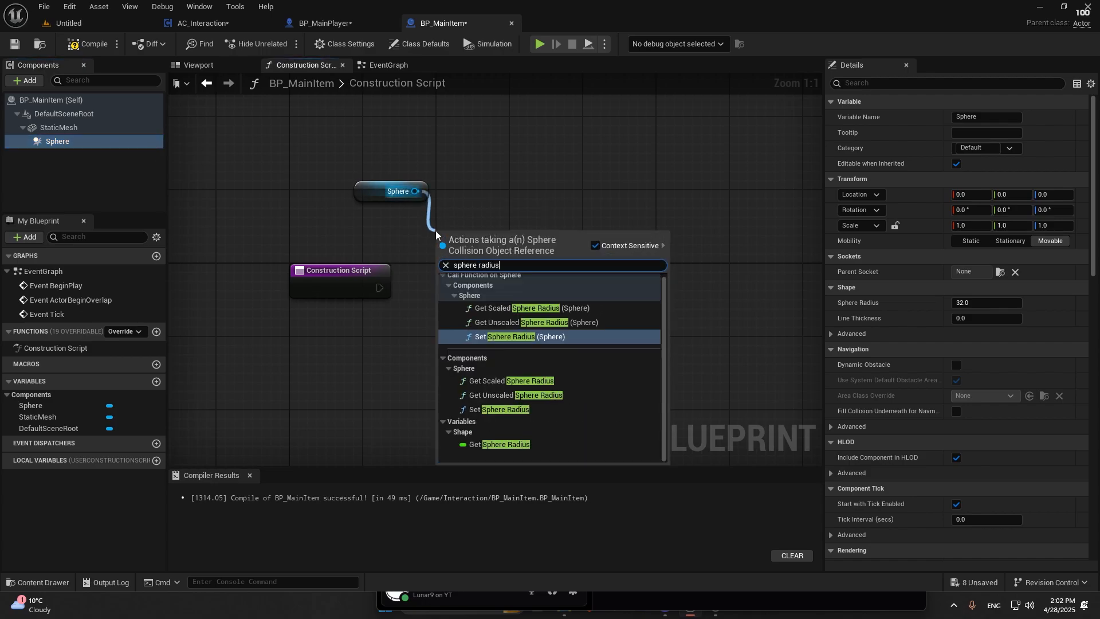
{"action": "left_click", "coordinate": [524, 337]}
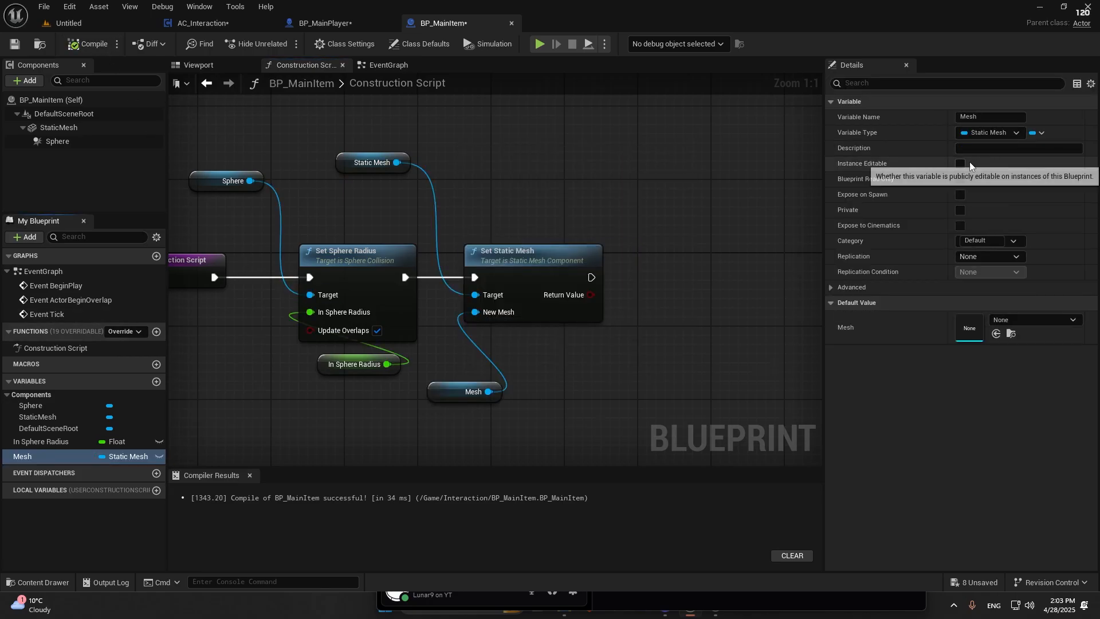
{"action": "left_click", "coordinate": [959, 163]}
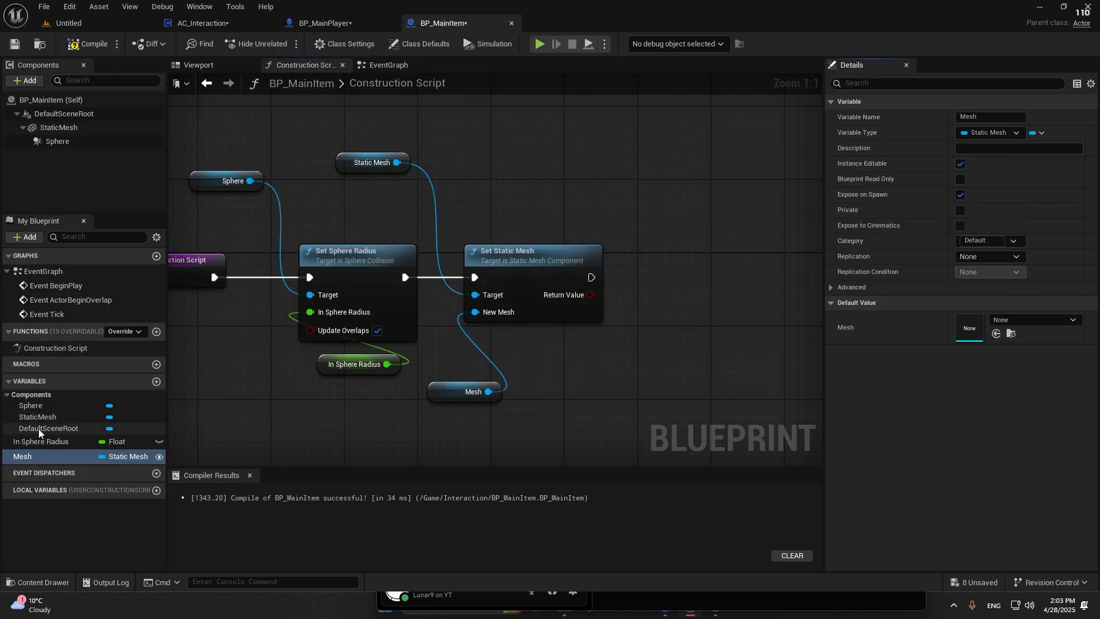
{"action": "left_click", "coordinate": [202, 23]}
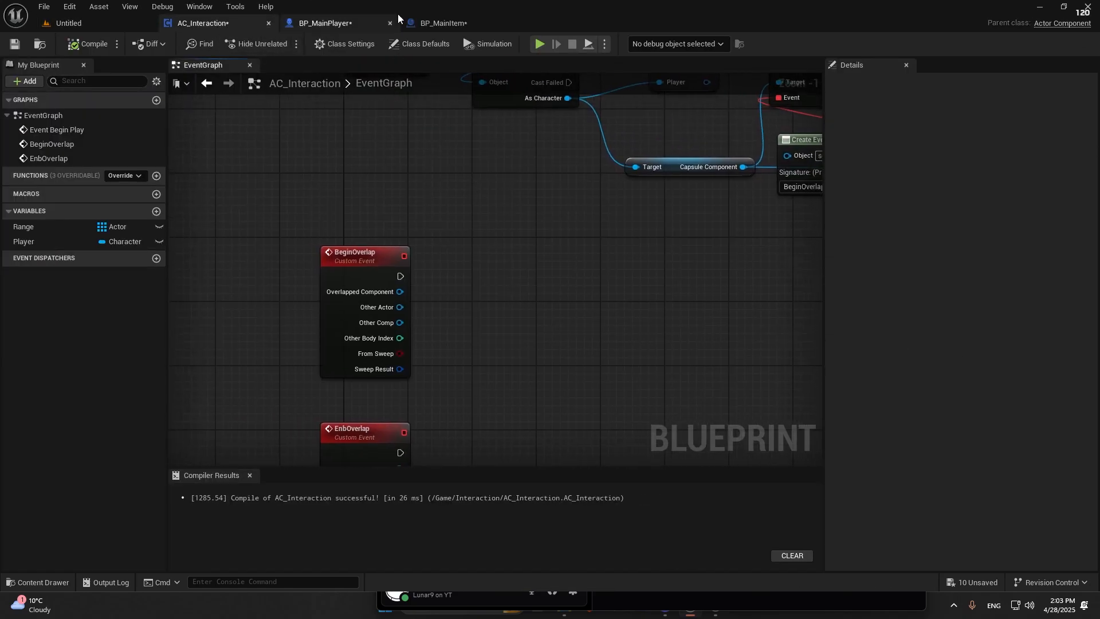
{"action": "left_click", "coordinate": [442, 22]}
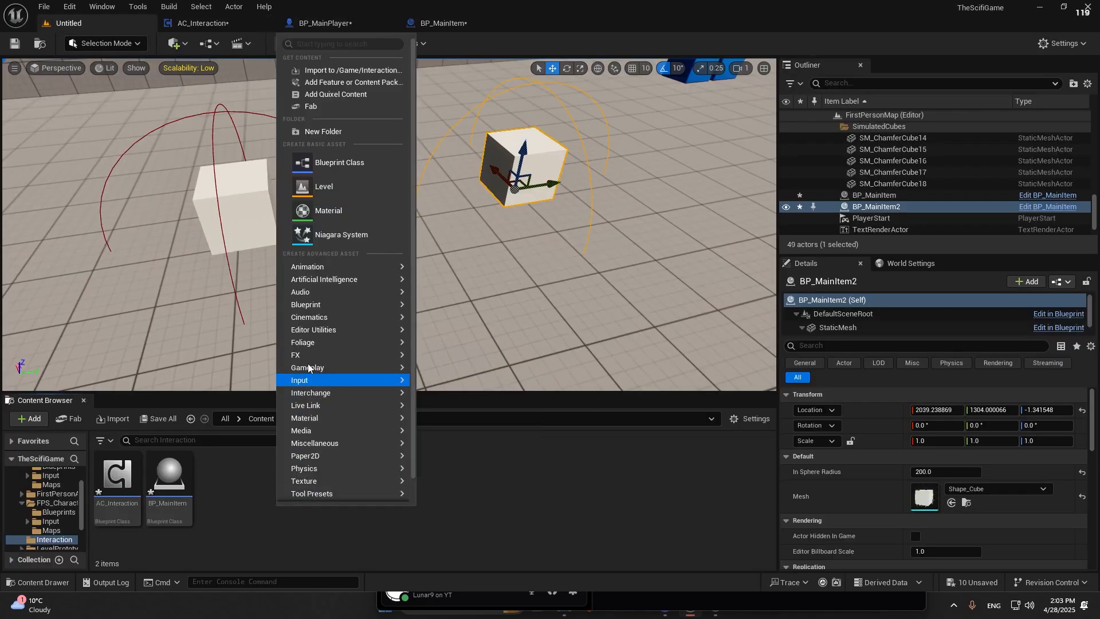
{"action": "mouse_move", "coordinate": [305, 304]}
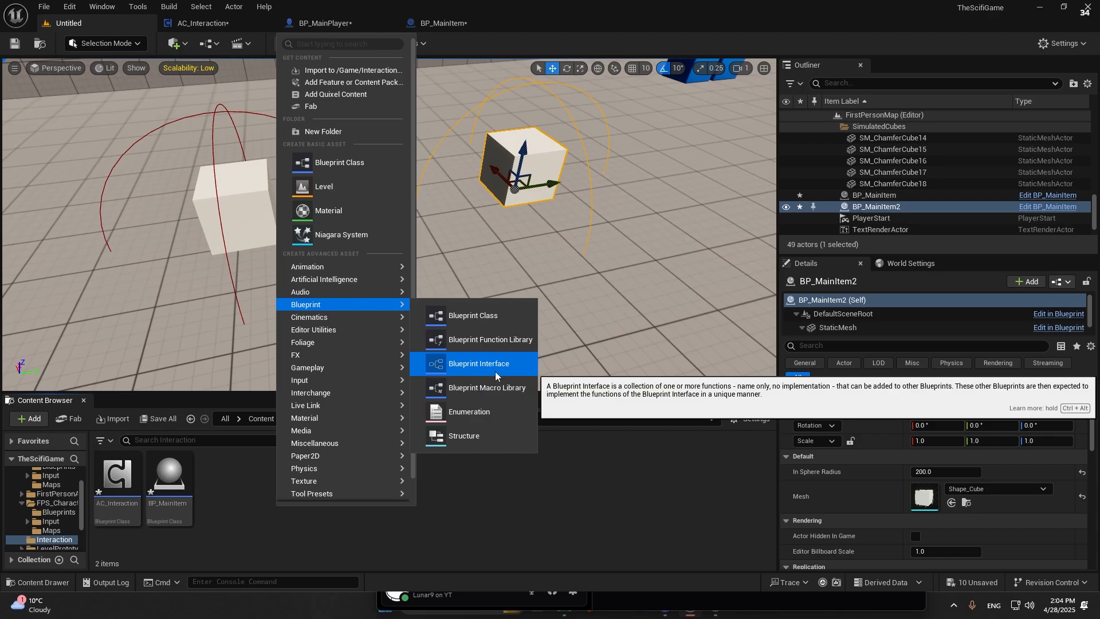
Step: Create and save BPI_Interaction with an F_Interact function taking an Actor input
{"action": "left_click", "coordinate": [477, 363]}
{"action": "type", "text": "BPI_Interaction"}
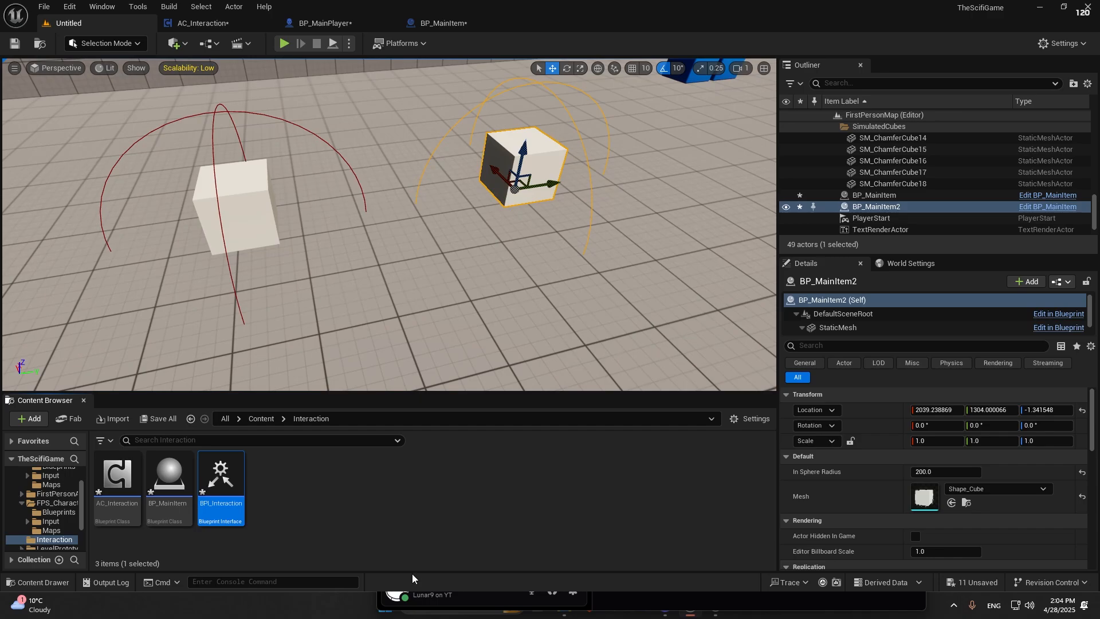
{"action": "double_click", "coordinate": [220, 477]}
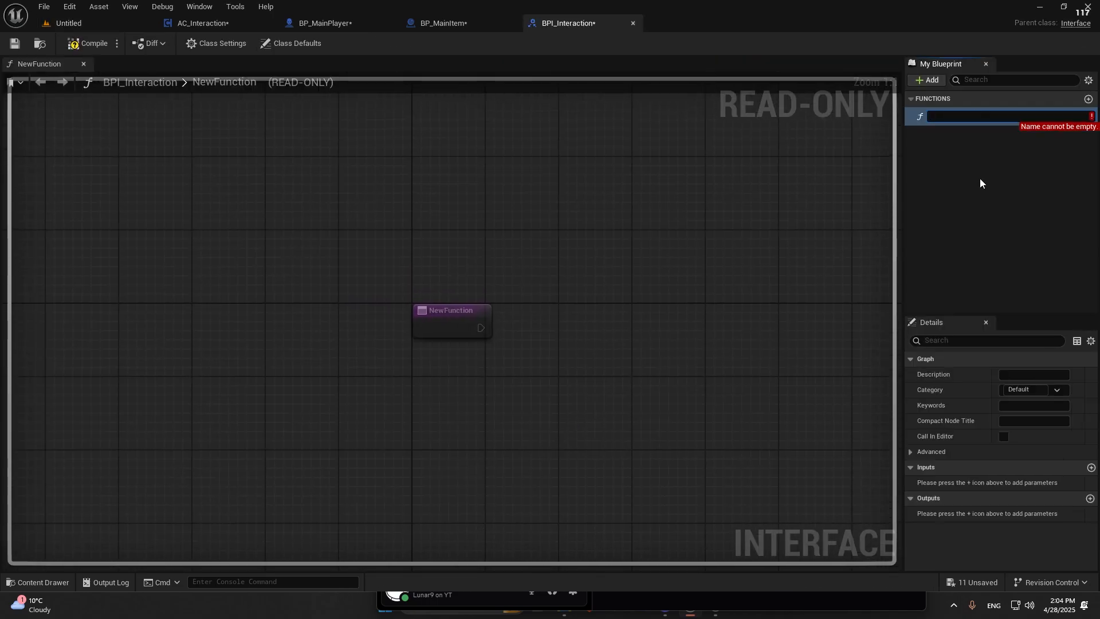
{"action": "type", "text": "F_Interact"}
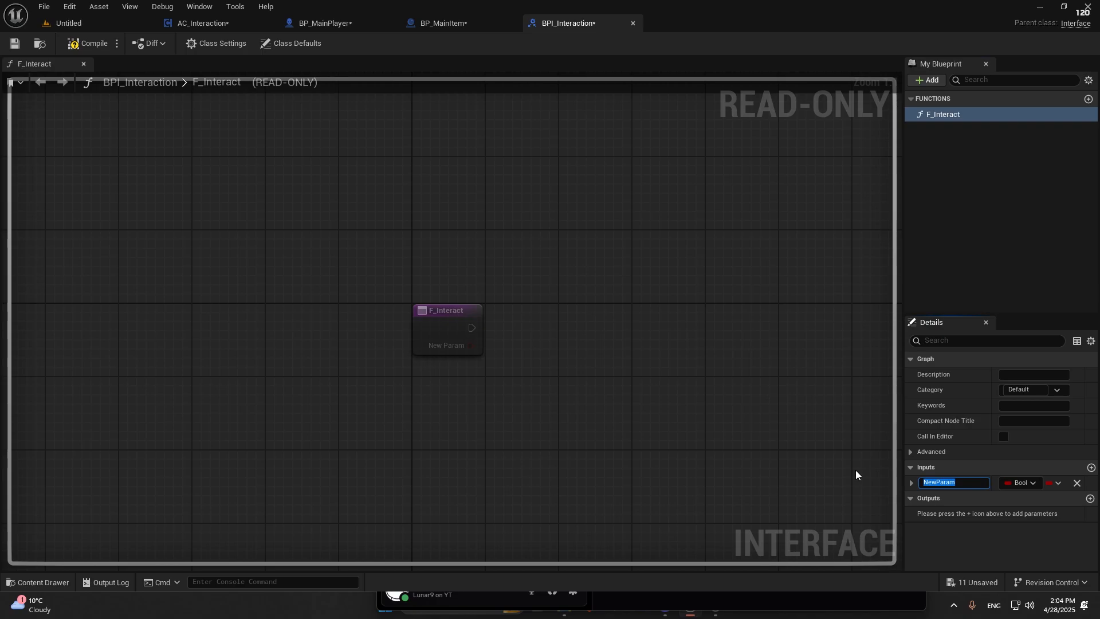
{"action": "left_click", "coordinate": [1018, 482]}
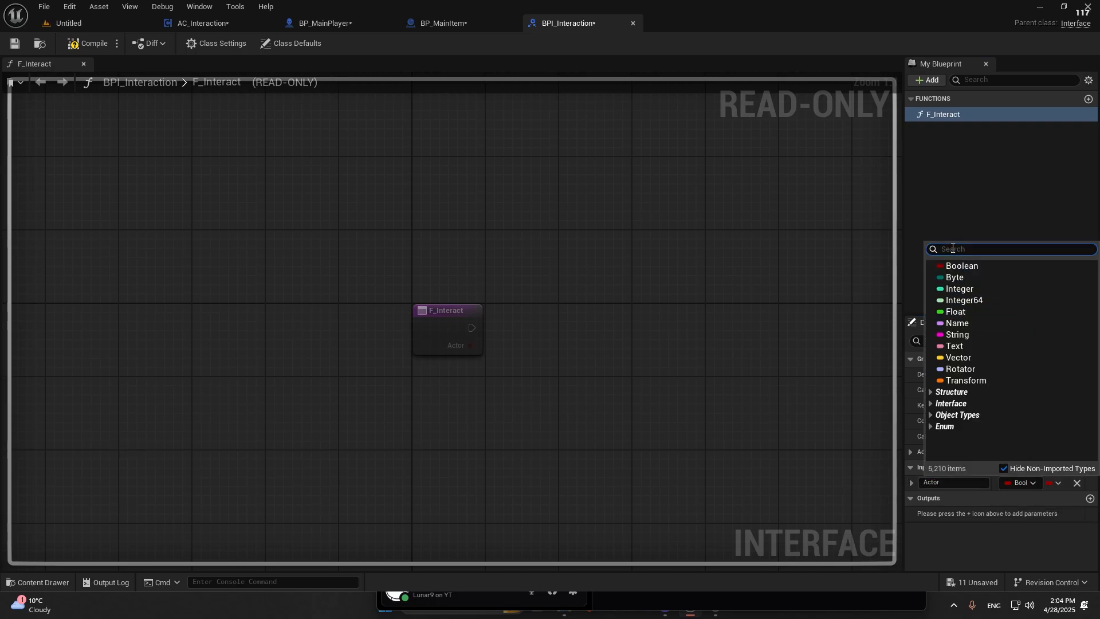
{"action": "type", "text": "a"}
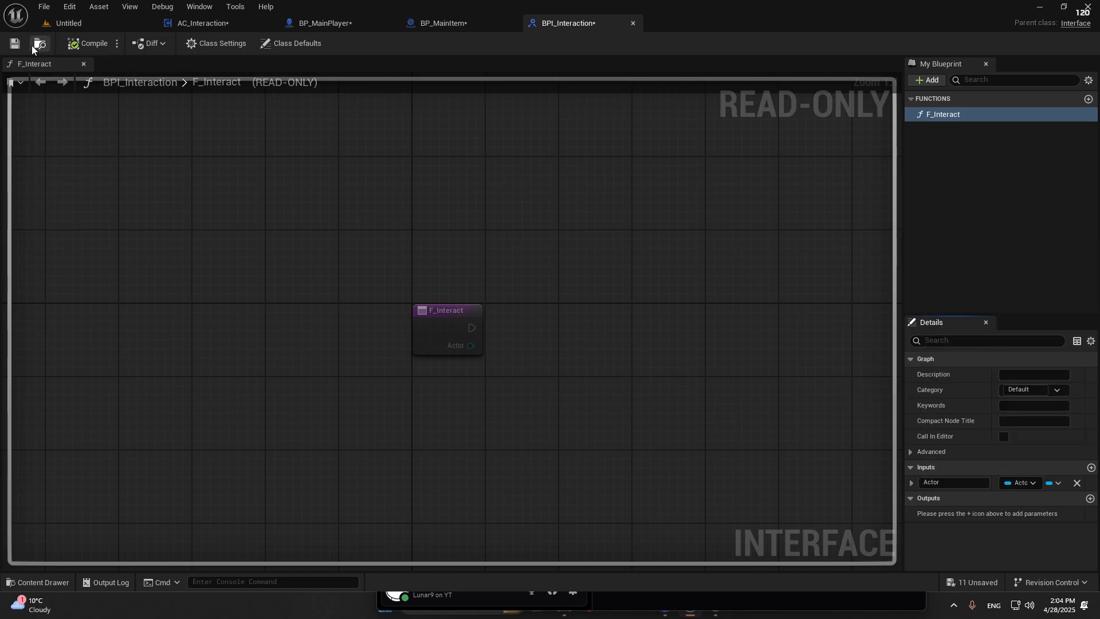
{"action": "left_click", "coordinate": [325, 22]}
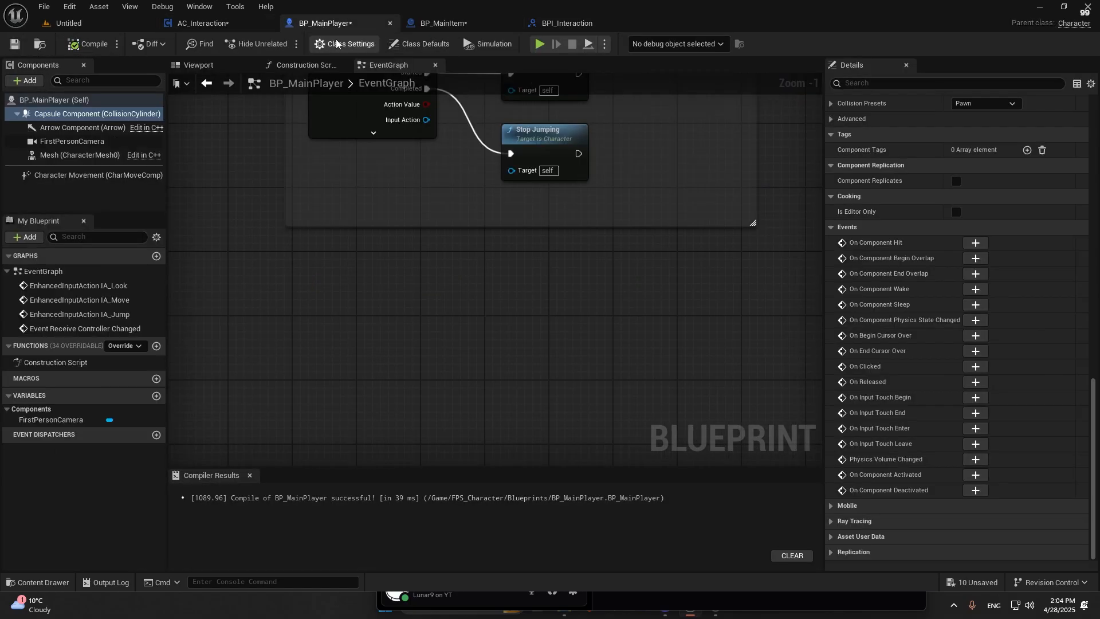
Step: Add the BPI_Interaction interface to BP_MainItem's class settings
{"action": "left_click", "coordinate": [440, 22]}
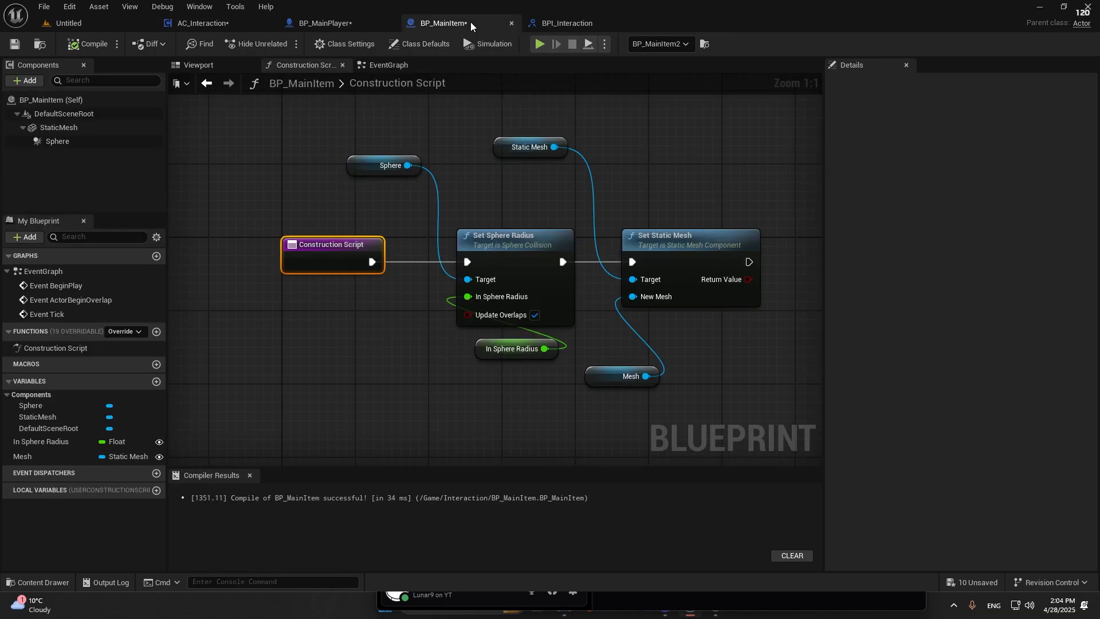
{"action": "left_click", "coordinate": [343, 43]}
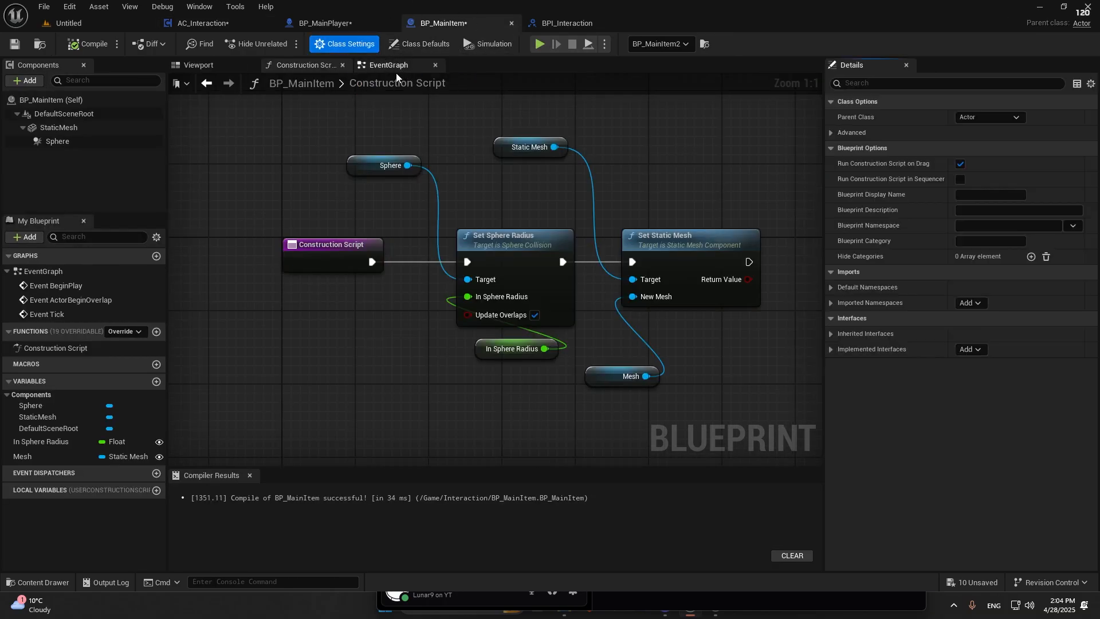
{"action": "left_click", "coordinate": [966, 349]}
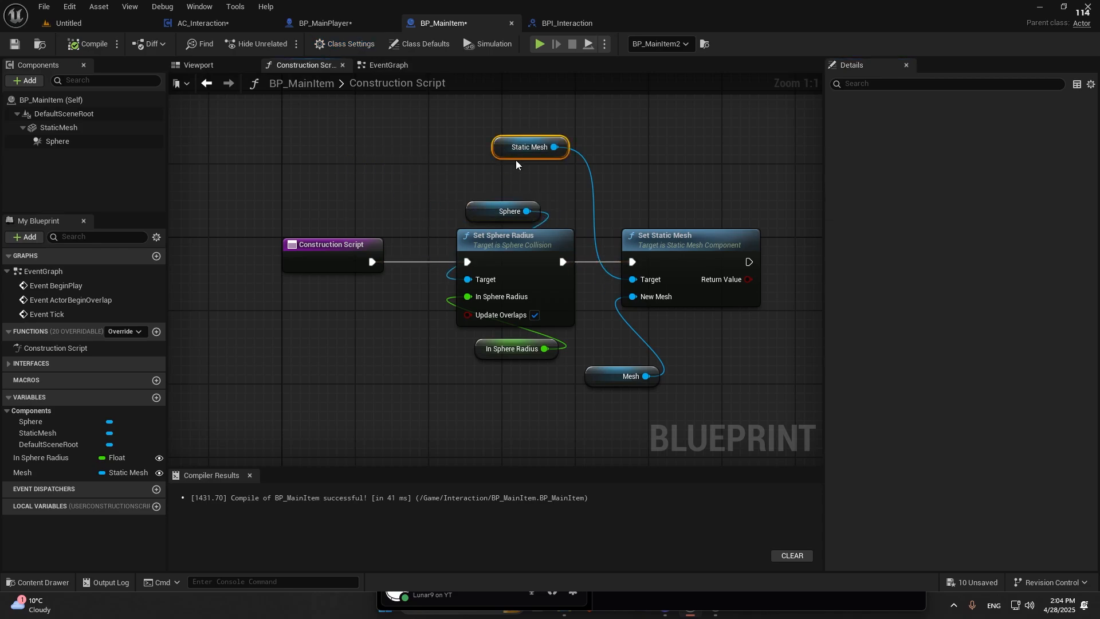
Step: Implement Event F_Interact in BP_MainItem with a 'Picked up' Print String before Destroy Actor
{"action": "left_click", "coordinate": [386, 64]}
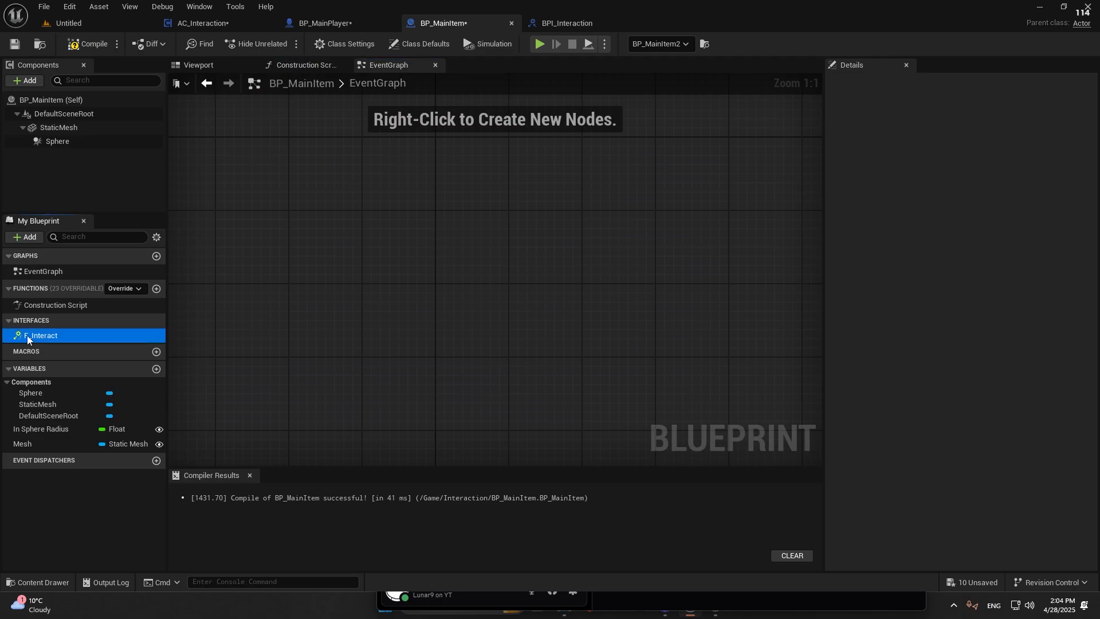
{"action": "double_click", "coordinate": [42, 335]}
{"action": "type", "text": "prin"}
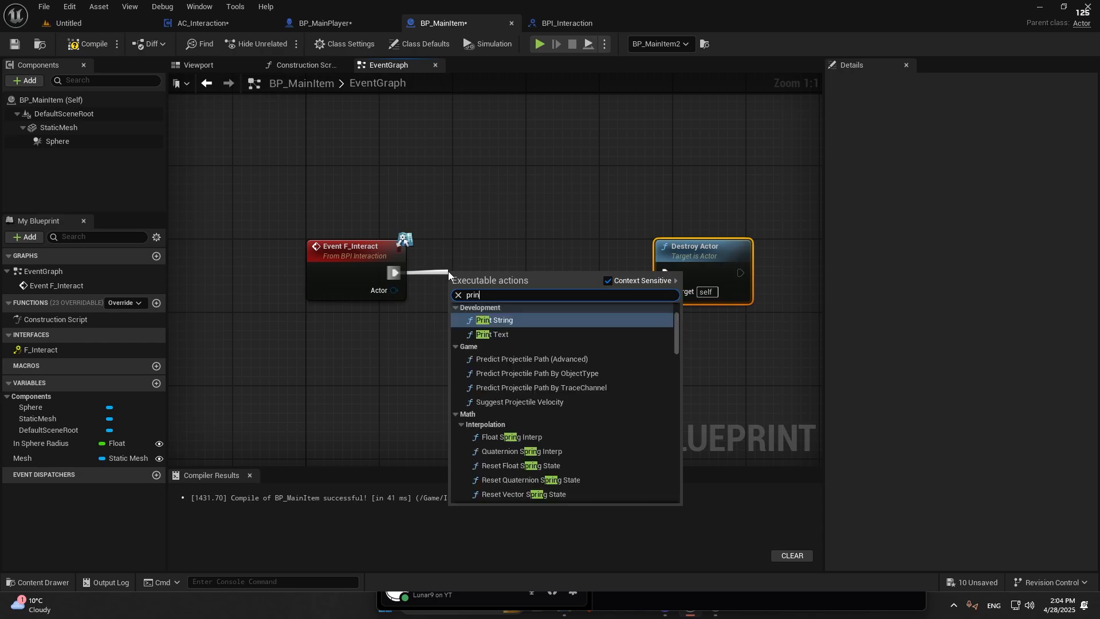
{"action": "left_click", "coordinate": [494, 319]}
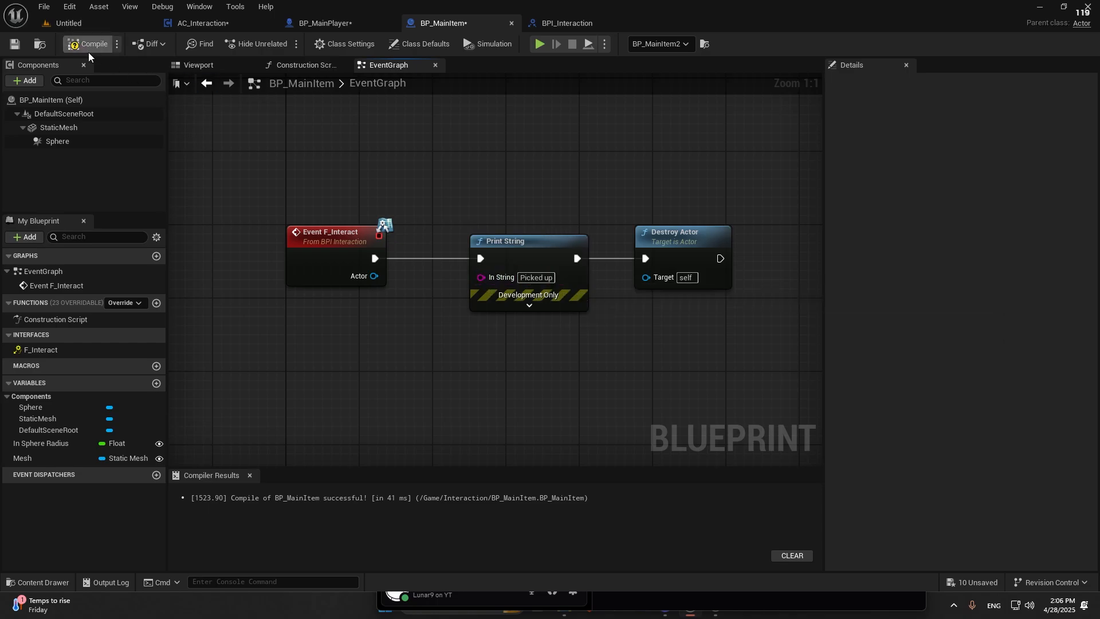
{"action": "left_click", "coordinate": [203, 23]}
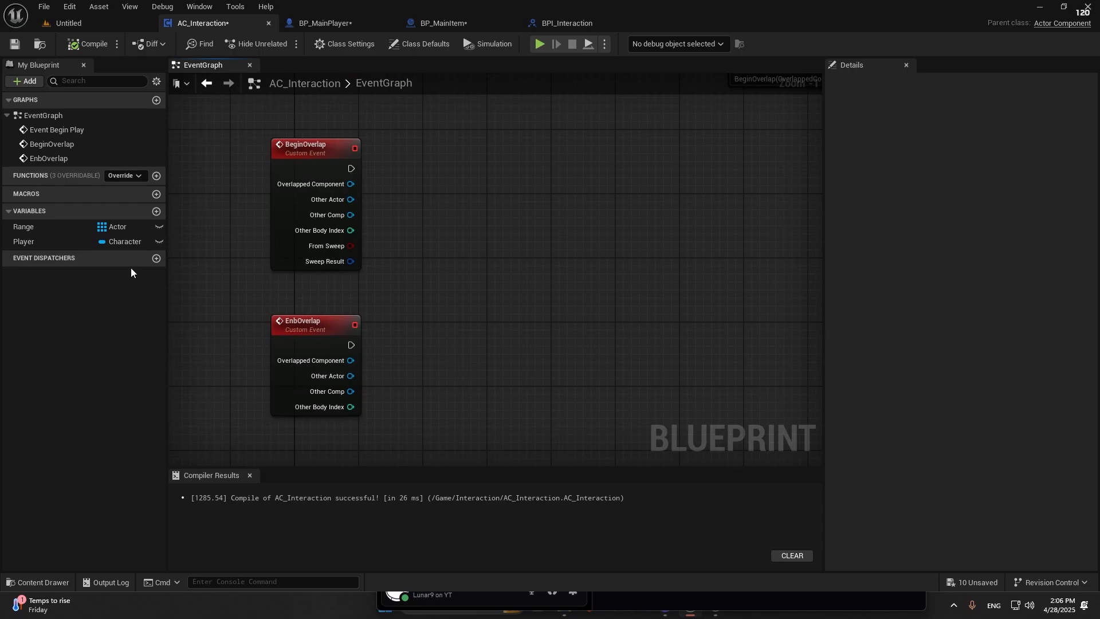
Step: Check whether Other Actor implements BPI_Interaction and feed the result into a Branch condition
{"action": "left_click_drag", "start_coordinate": [351, 199], "coordinate": [454, 278]}
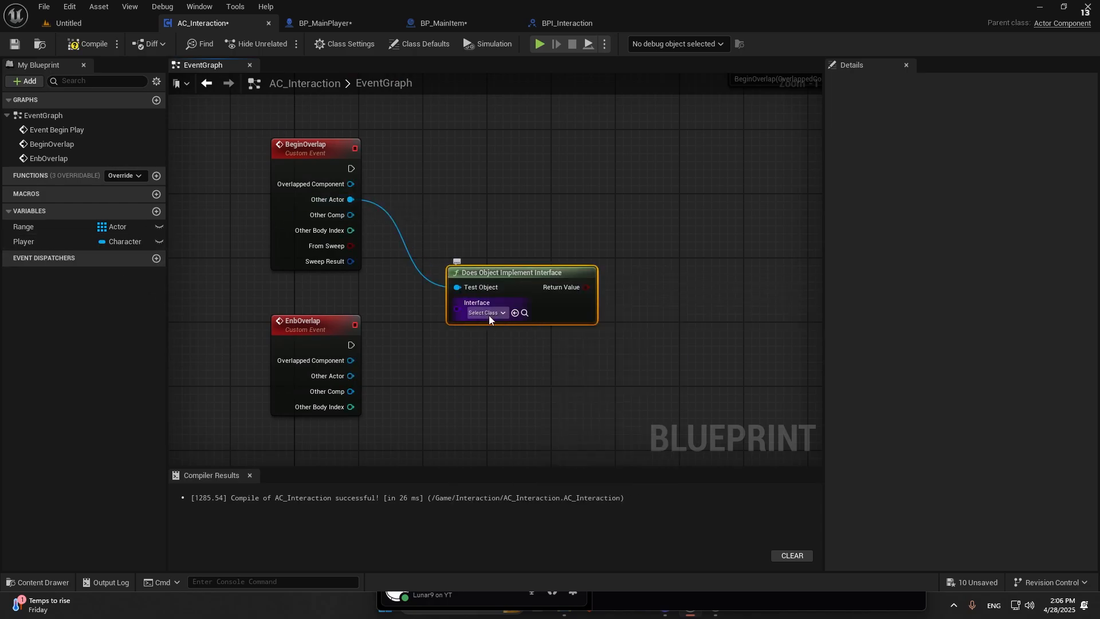
{"action": "left_click", "coordinate": [483, 312]}
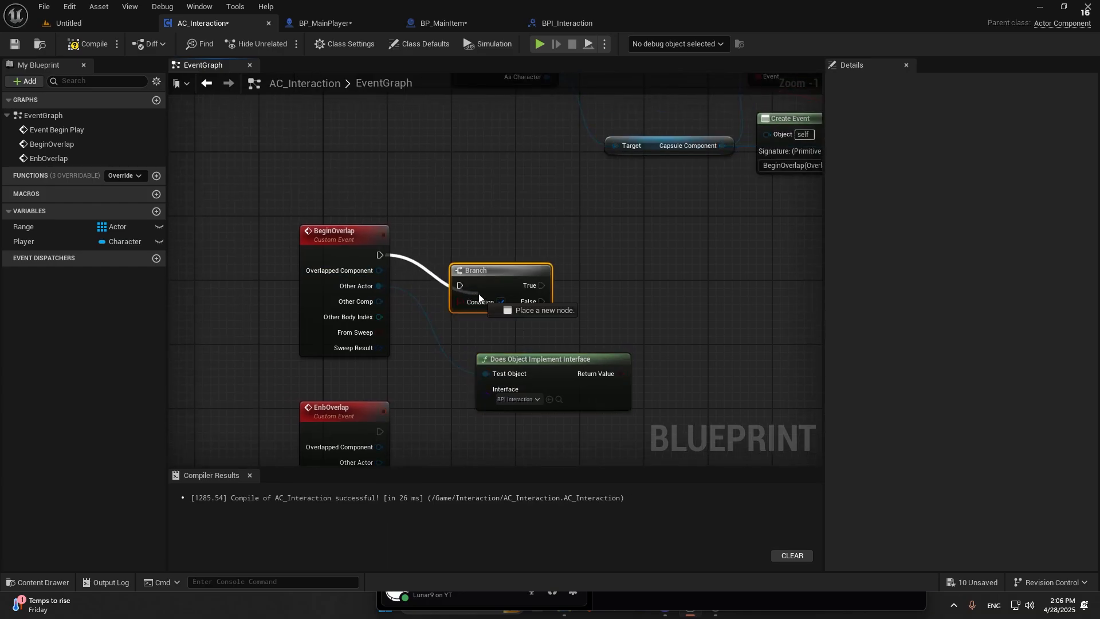
{"action": "left_click_drag", "start_coordinate": [500, 269], "coordinate": [620, 238]}
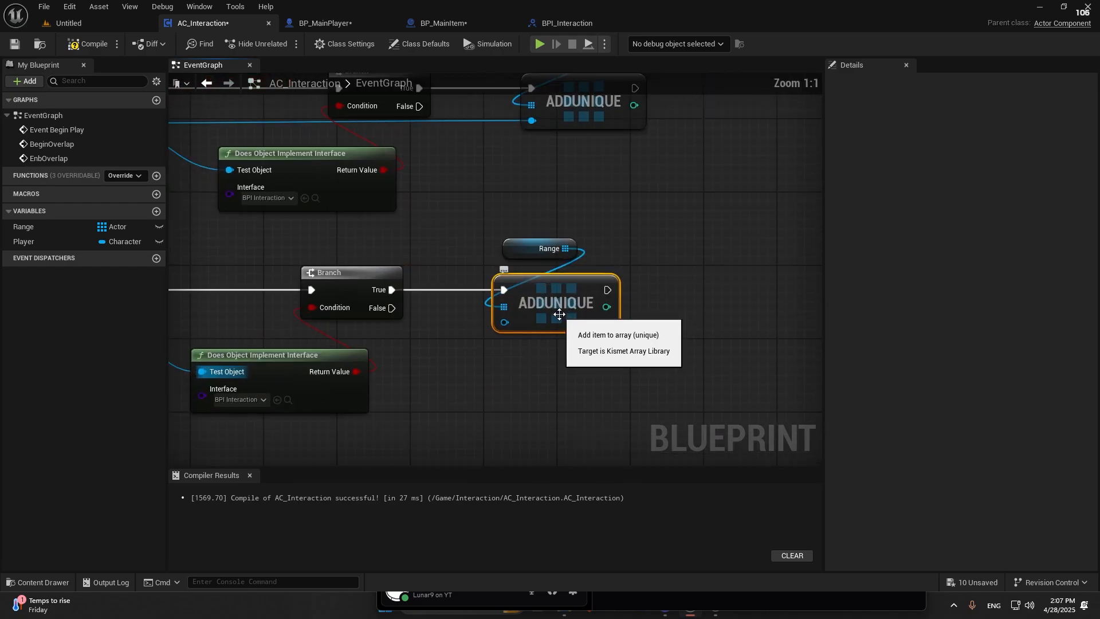
Step: Add a Remove Item node on Range for the EndOverlap path
{"action": "type", "text": "rem"}
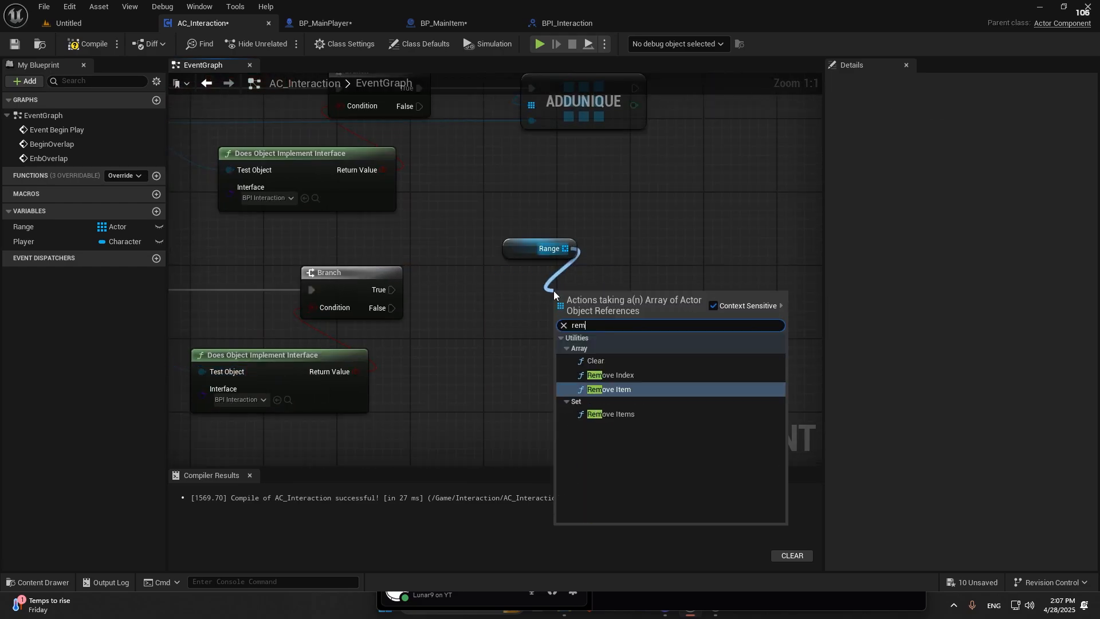
{"action": "left_click", "coordinate": [609, 388]}
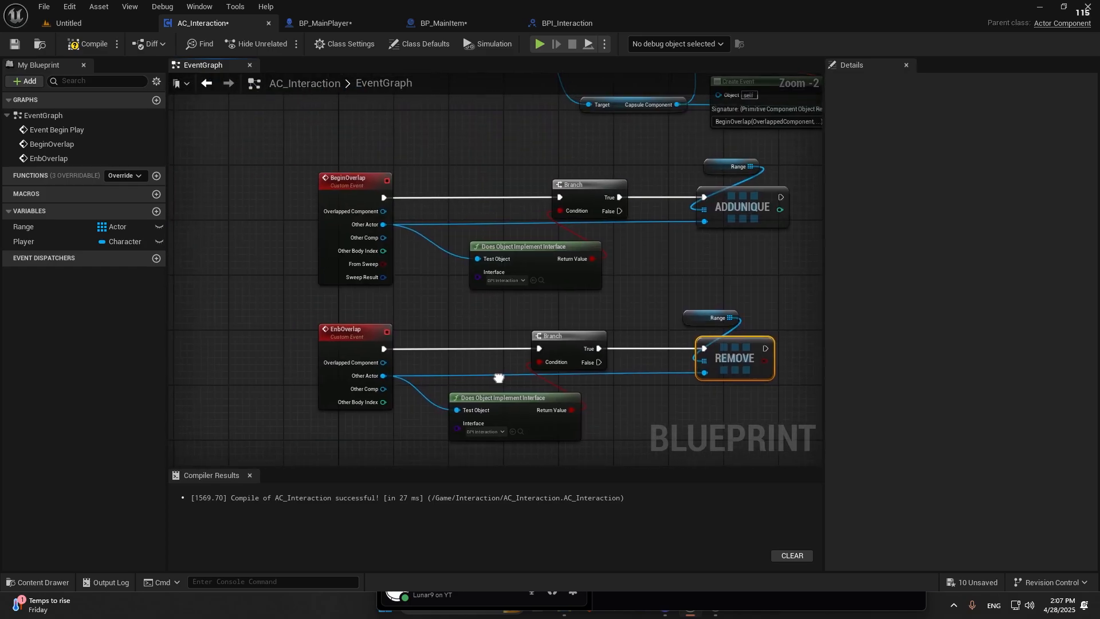
{"action": "scroll", "scroll_direction": "down", "scroll_amount": 3}
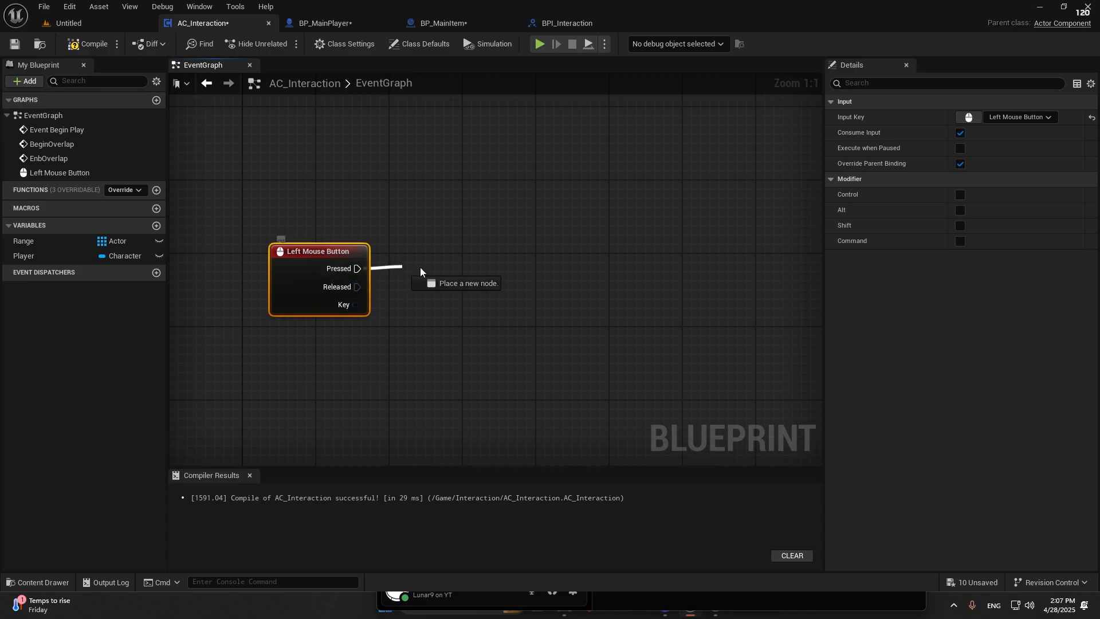
Step: Wire Left Mouse Button Pressed to F Interact and add a Get (a copy) node from Range
{"action": "left_click", "coordinate": [462, 268]}
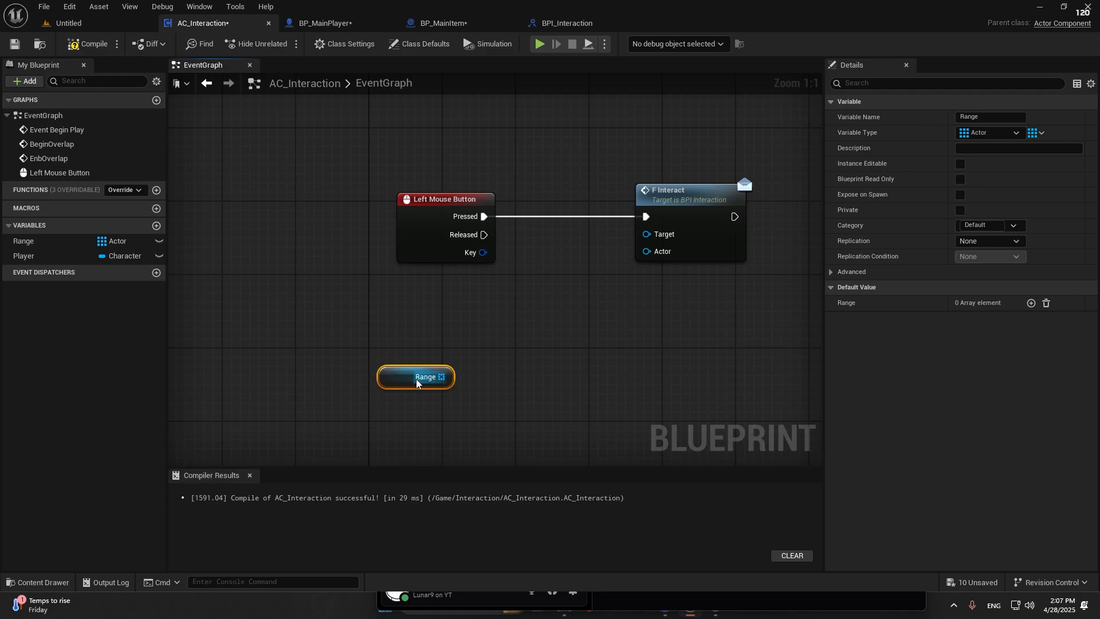
{"action": "left_click_drag", "start_coordinate": [451, 377], "coordinate": [489, 349]}
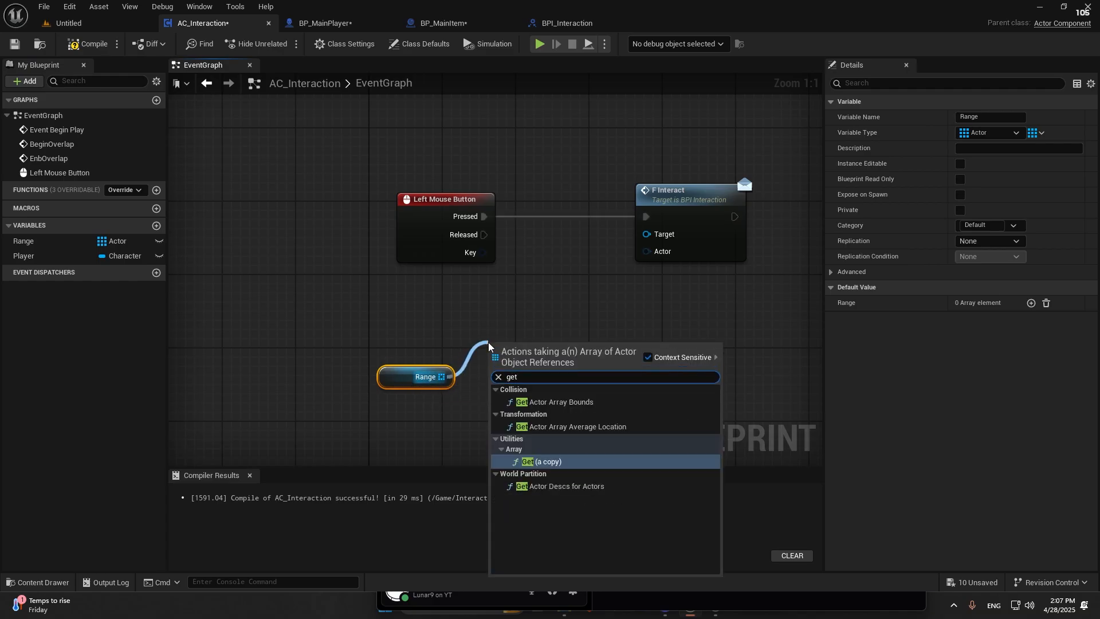
{"action": "left_click", "coordinate": [542, 460]}
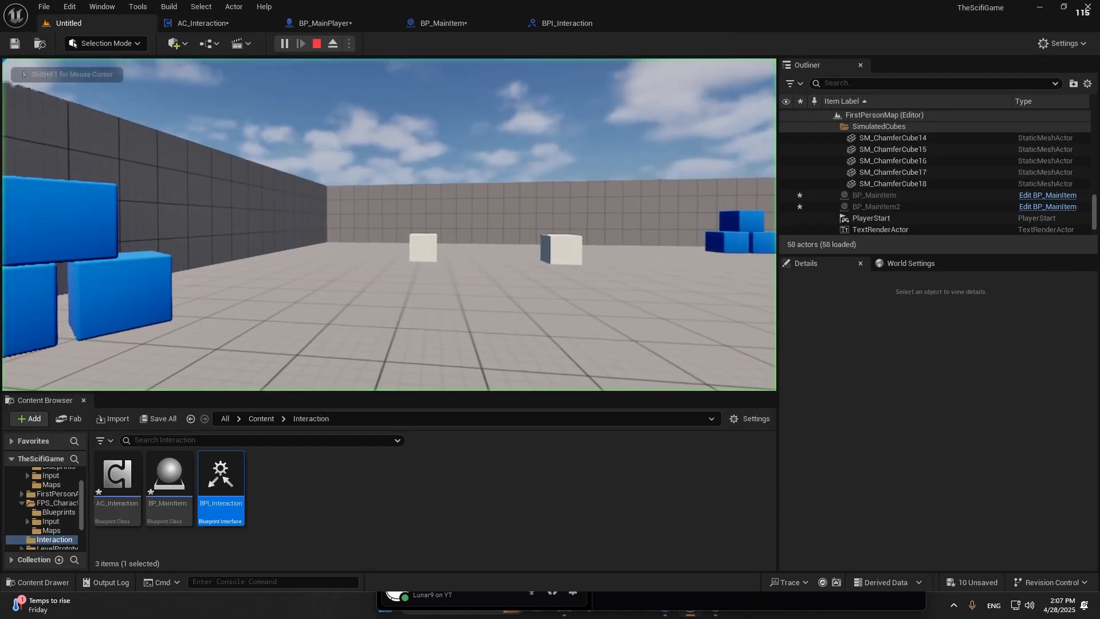
{"action": "left_click", "coordinate": [285, 42]}
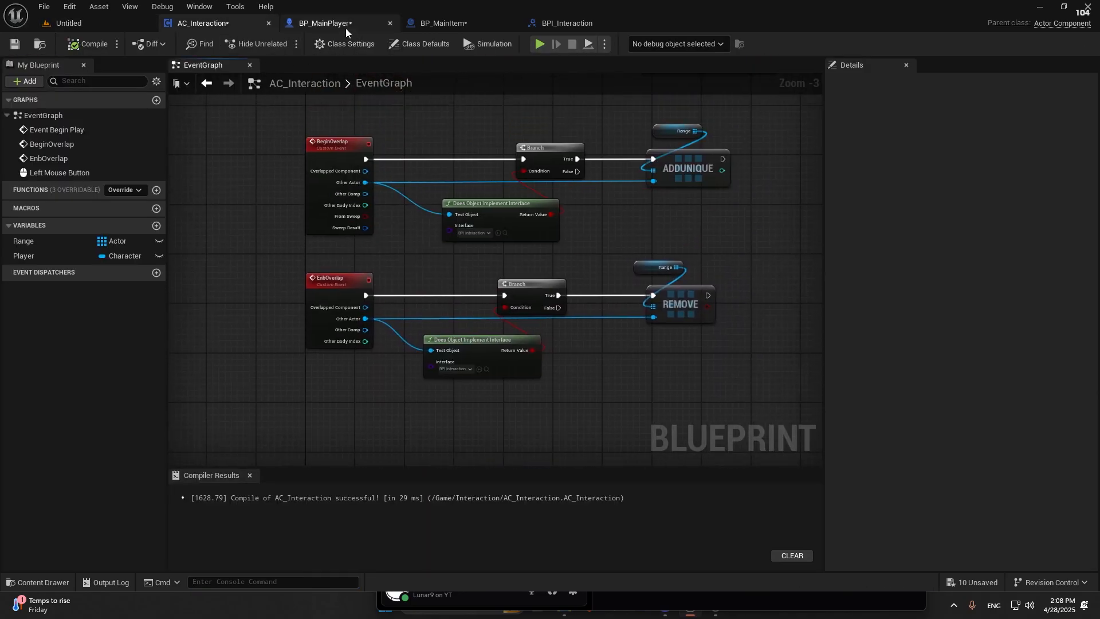
{"action": "left_click", "coordinate": [323, 23]}
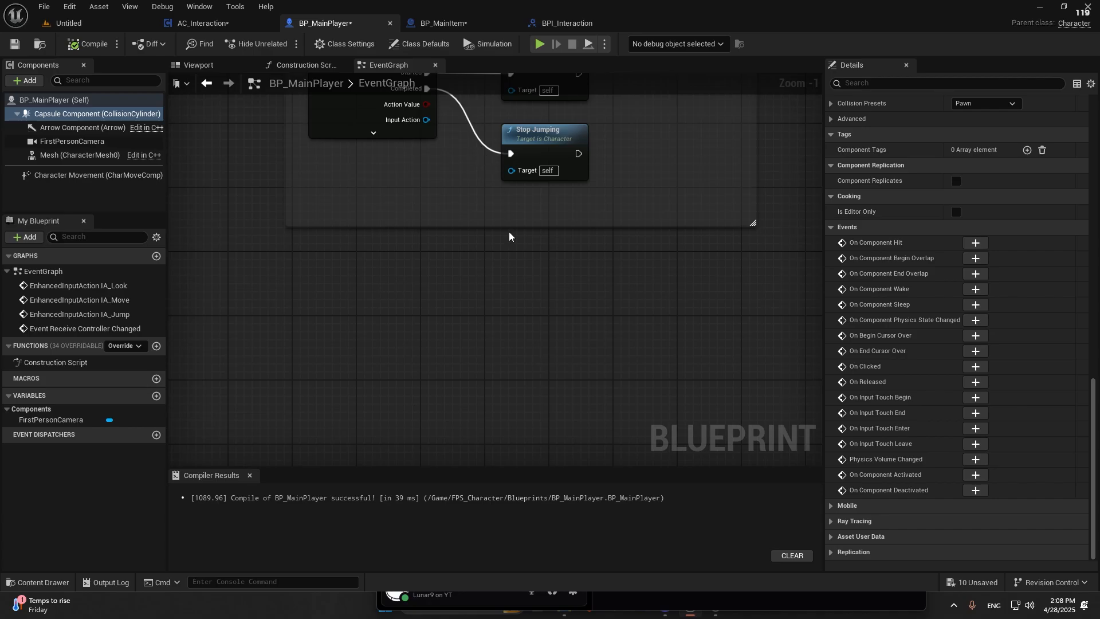
{"action": "mouse_move", "coordinate": [539, 219]}
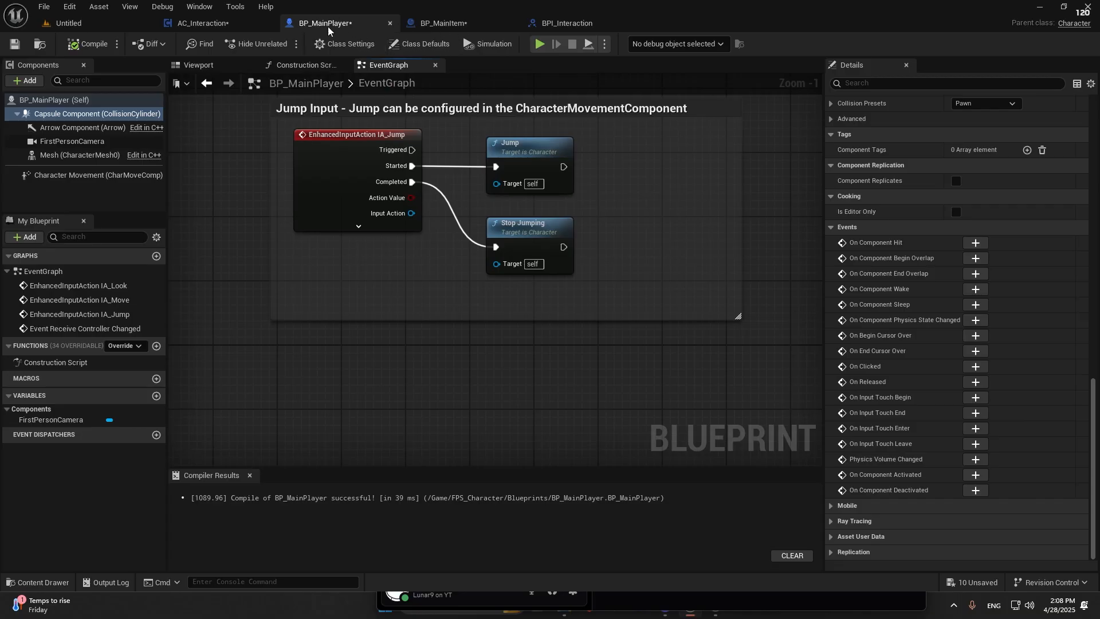
{"action": "left_click", "coordinate": [23, 80]}
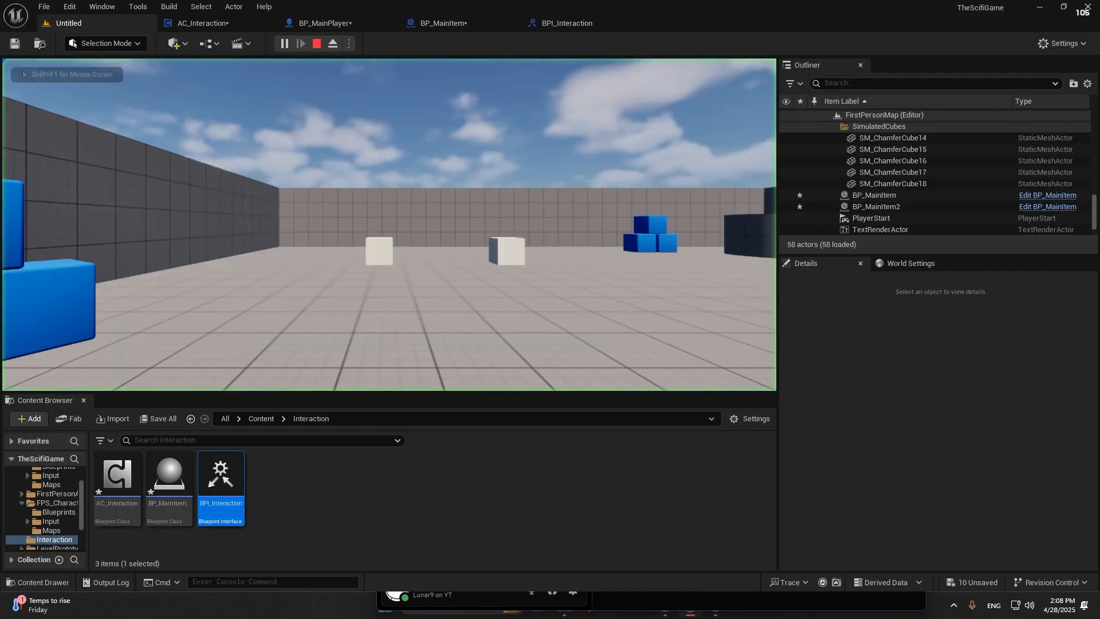
Step: Stop the play test, check BP_MainPlayer and the AC_Interaction graph, then switch to BP_MainItem
{"action": "left_click", "coordinate": [299, 43]}
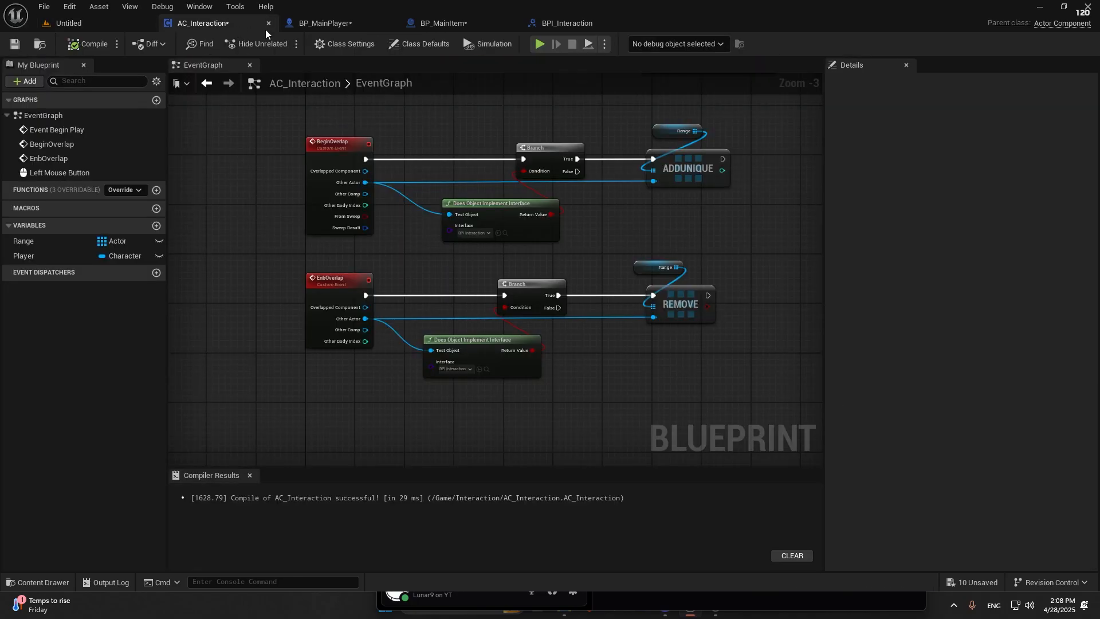
{"action": "left_click", "coordinate": [323, 23]}
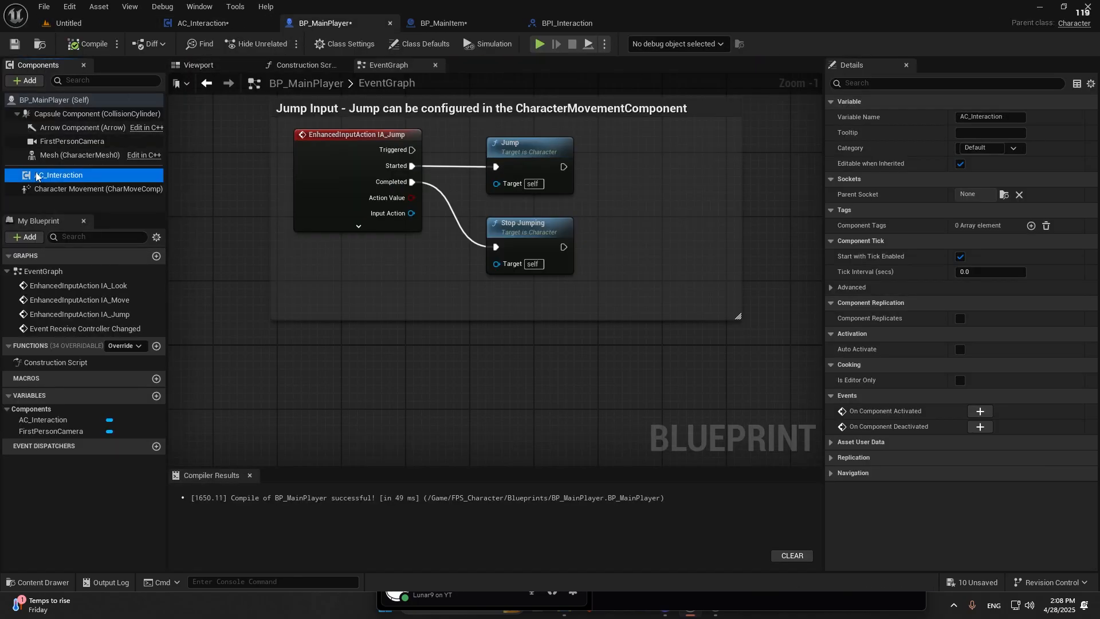
{"action": "left_click", "coordinate": [202, 22]}
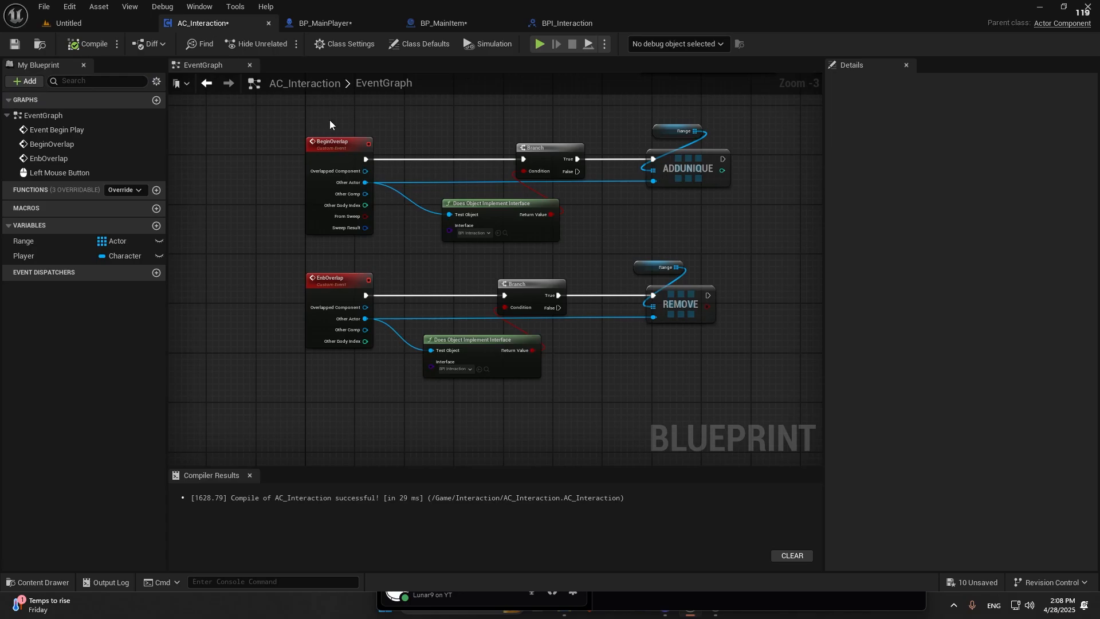
{"action": "scroll", "scroll_direction": "down", "scroll_amount": 3}
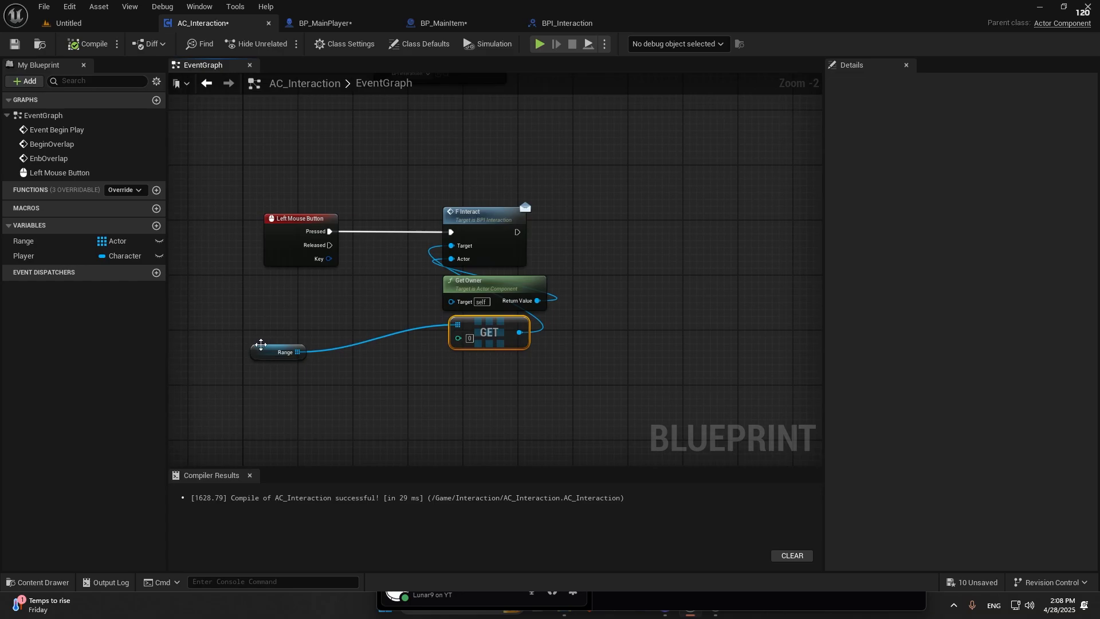
{"action": "left_click", "coordinate": [442, 22]}
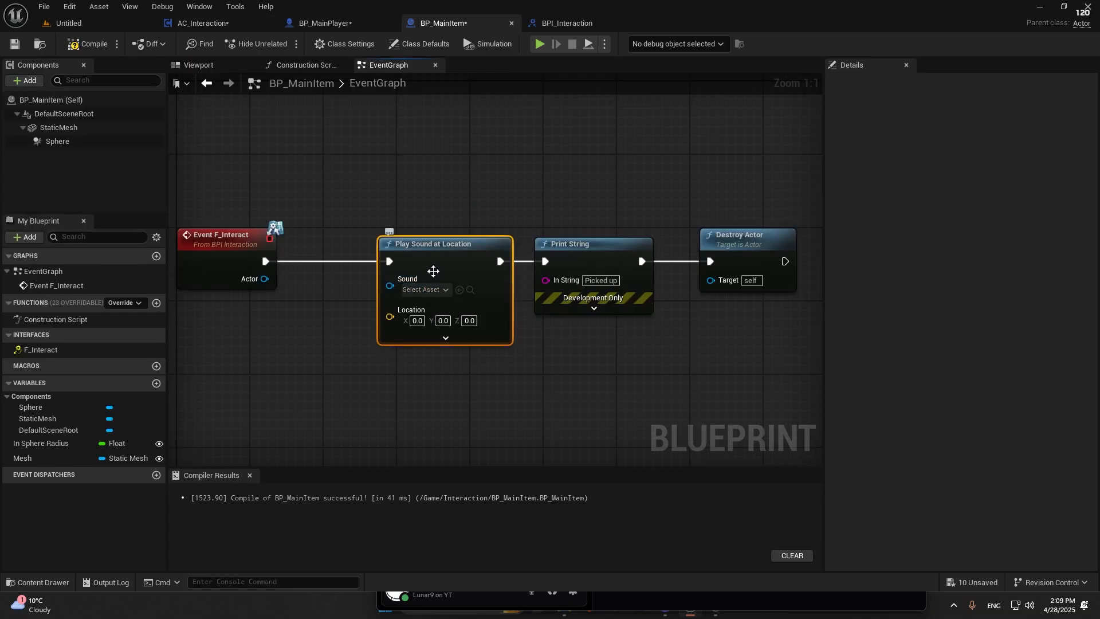
Step: Gate F Interact behind a Branch on Range Is Not Empty and compile AC_Interaction
{"action": "left_click", "coordinate": [204, 22]}
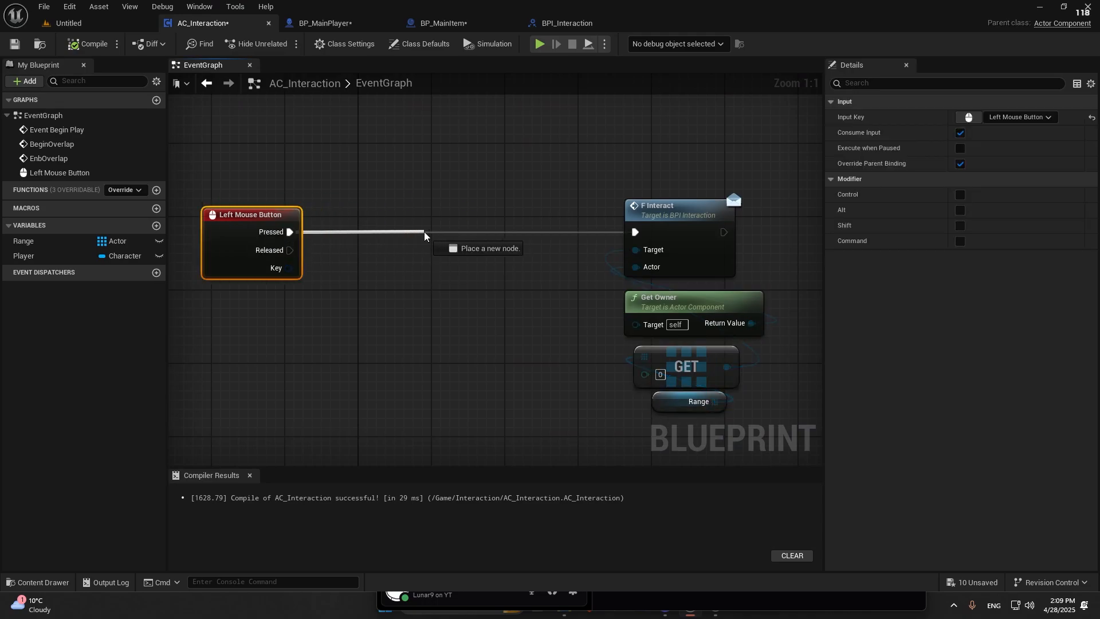
{"action": "left_click", "coordinate": [490, 247]}
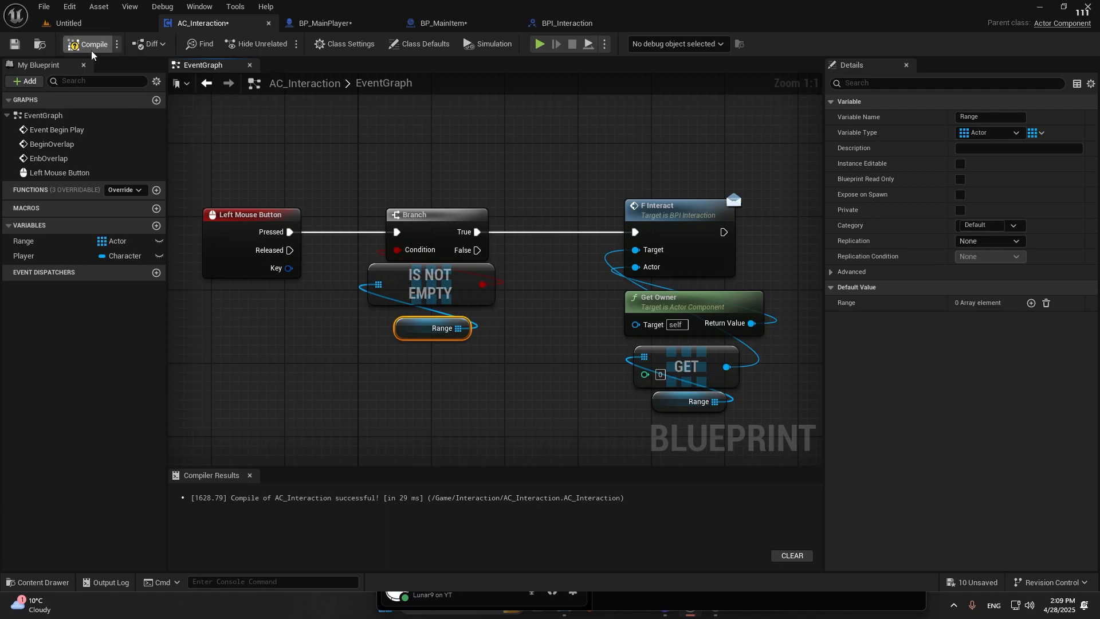
{"action": "left_click", "coordinate": [87, 44]}
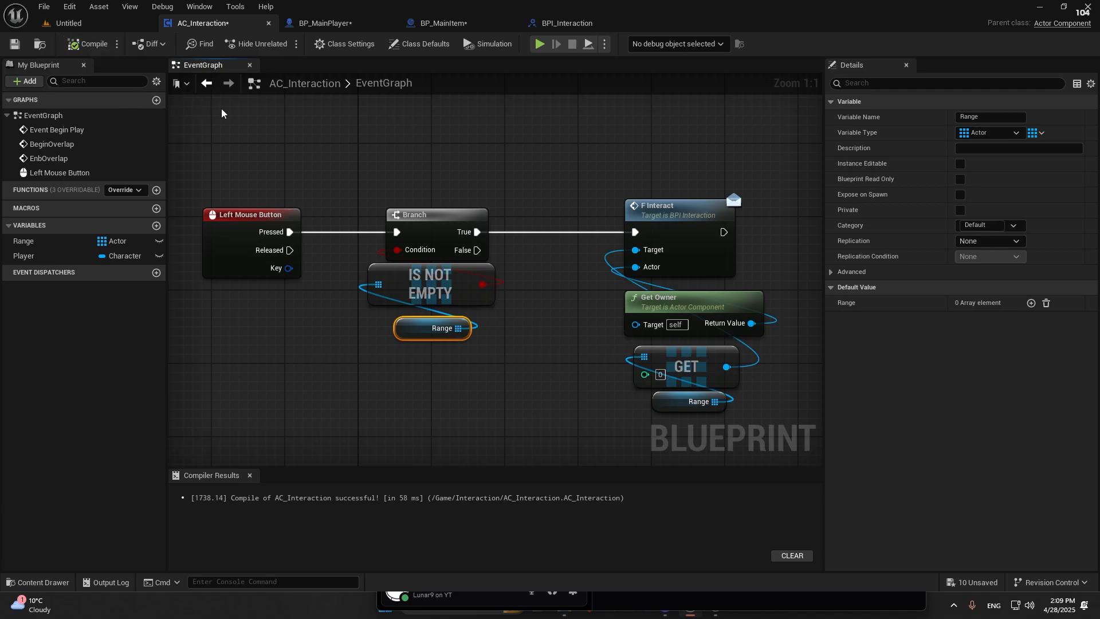